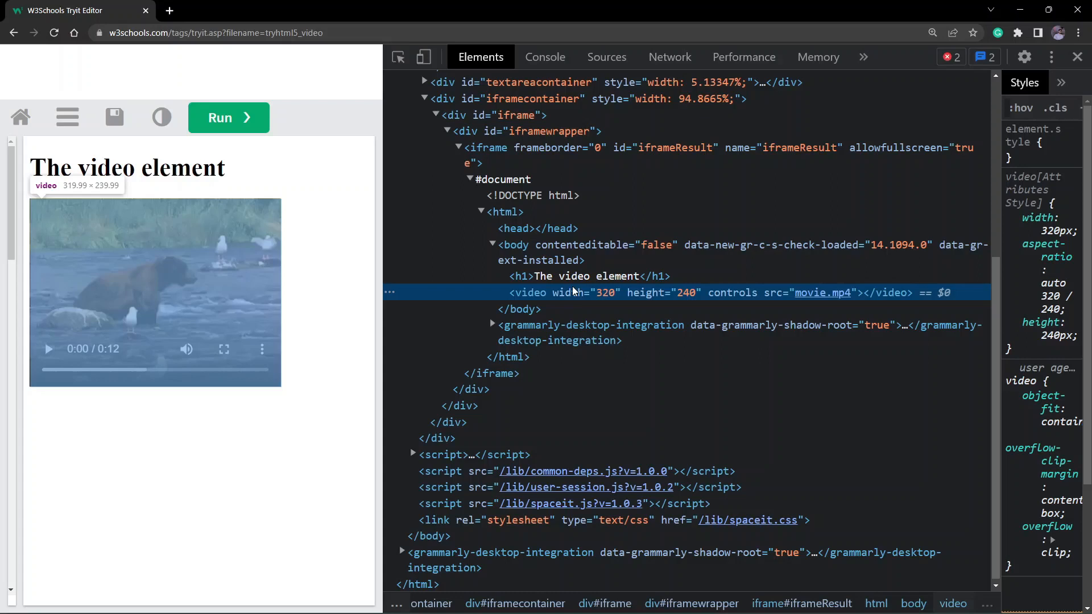
{"action": "mouse_move", "coordinate": [167, 300]}
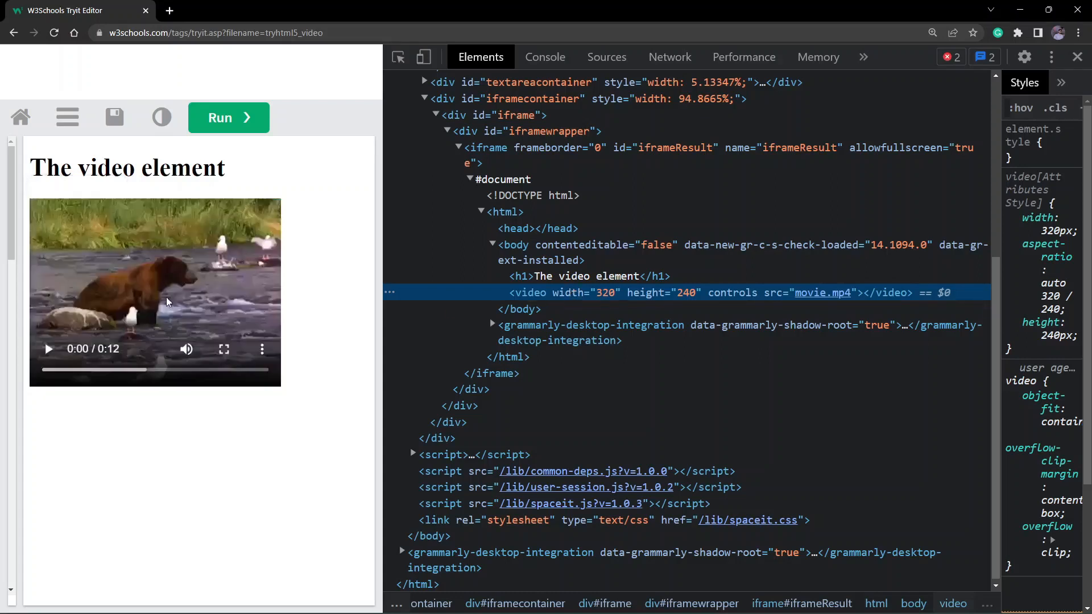
{"action": "mouse_move", "coordinate": [246, 275]}
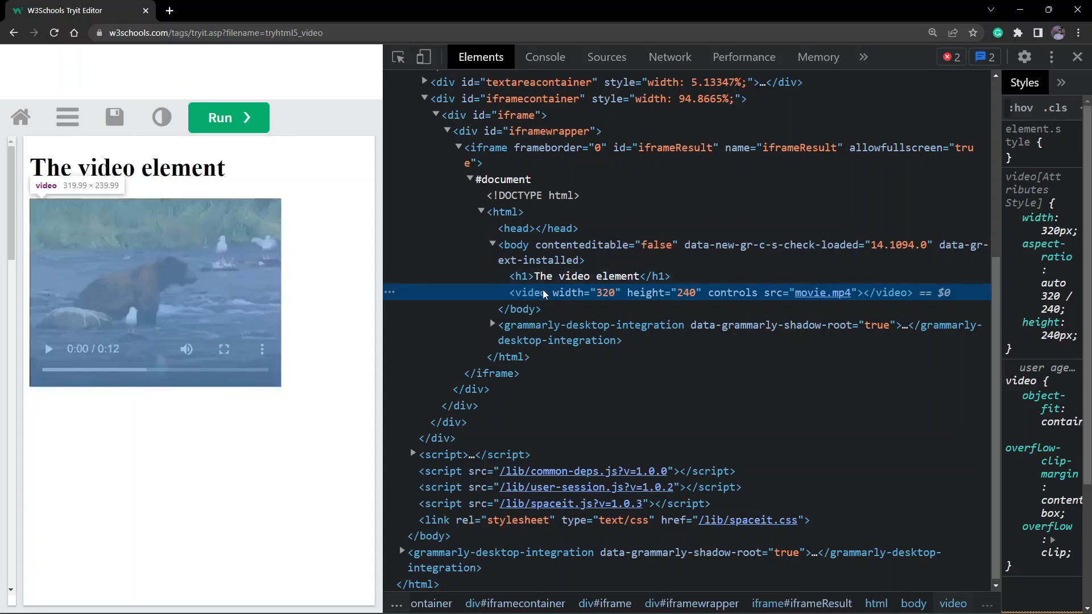
{"action": "mouse_move", "coordinate": [662, 302]}
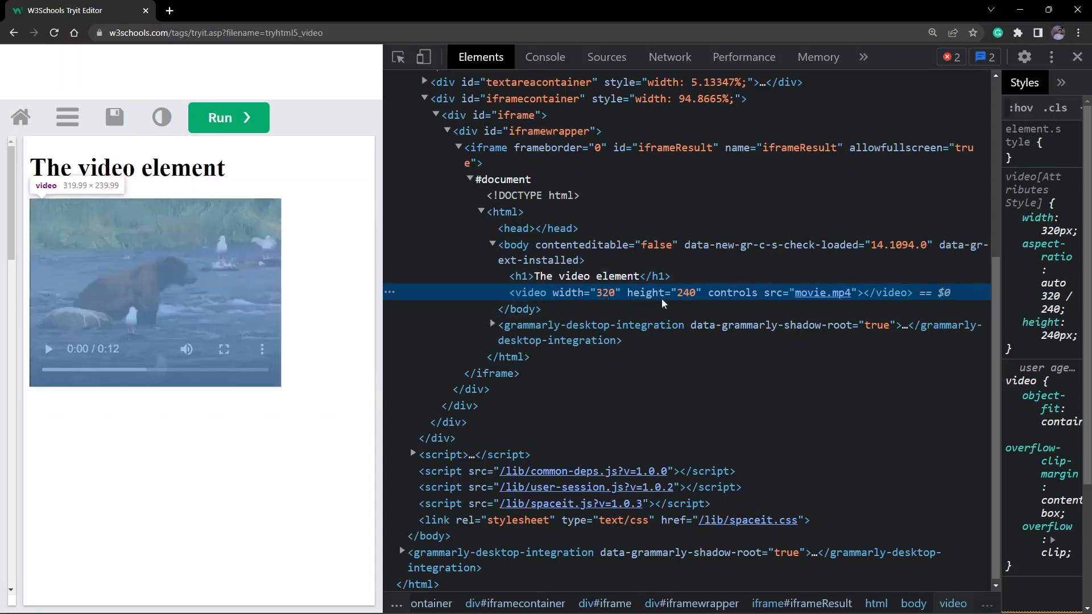
{"action": "mouse_move", "coordinate": [823, 293]}
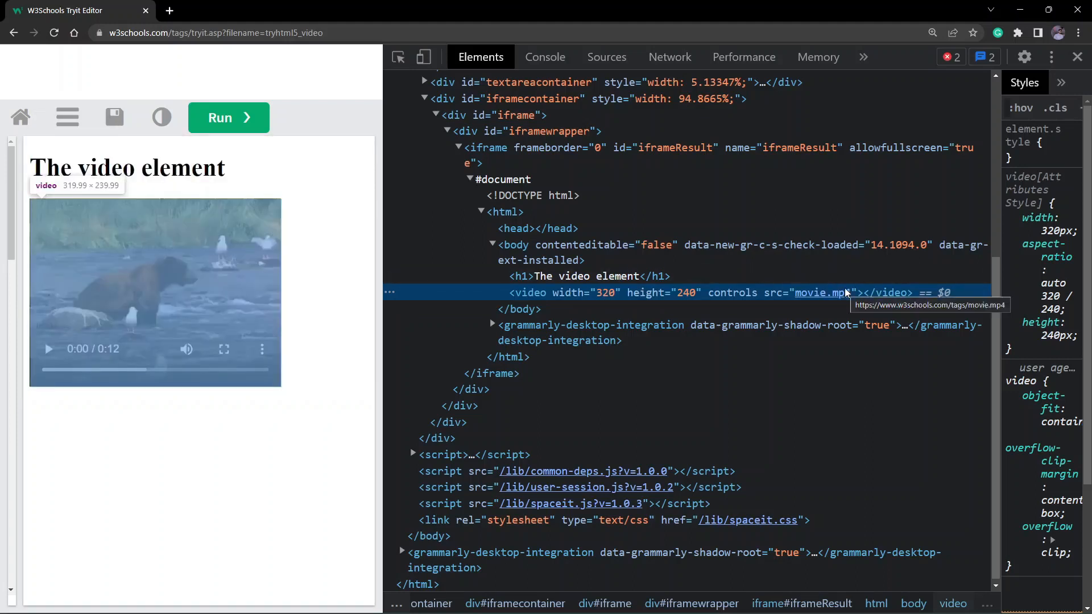
{"action": "mouse_move", "coordinate": [864, 292]}
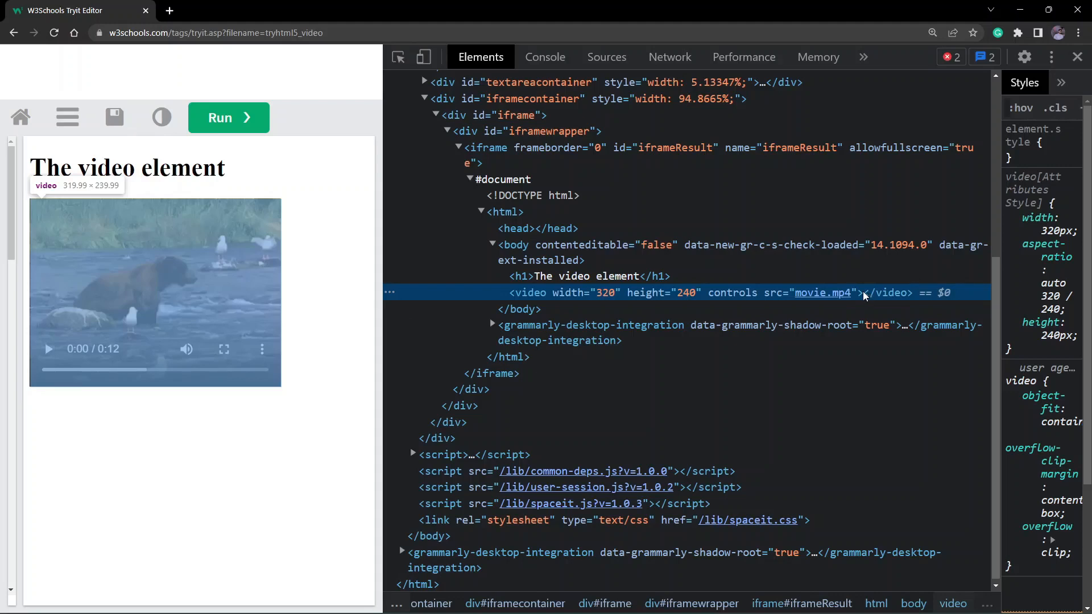
Step: Enable 'Show user agent shadow DOM' under Elements in DevTools preferences and return to the inspected markup
{"action": "left_click", "coordinate": [1023, 57]}
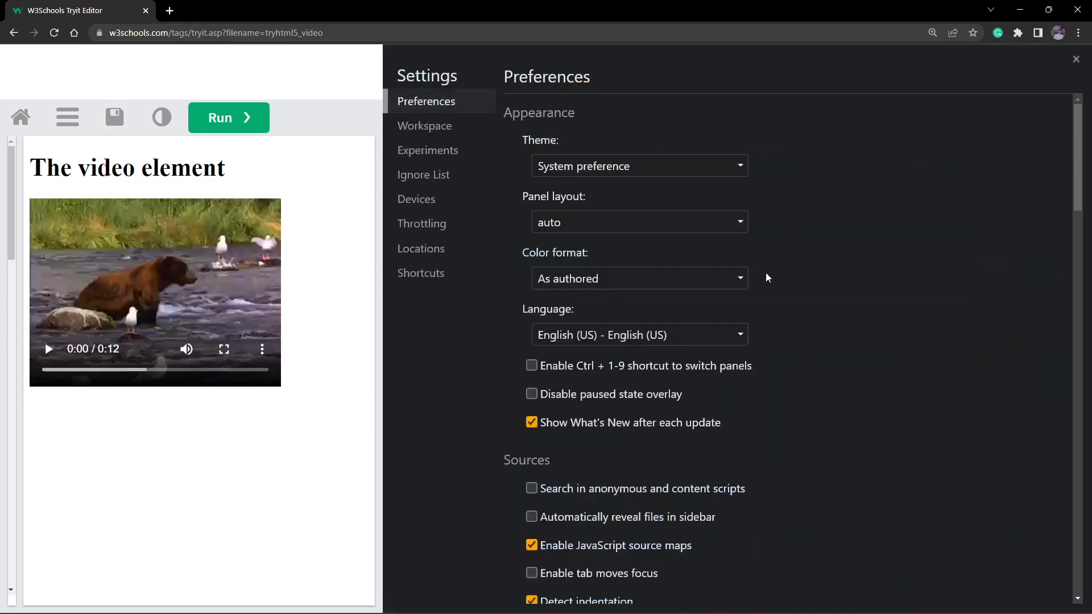
{"action": "scroll", "scroll_direction": "down", "scroll_amount": 3}
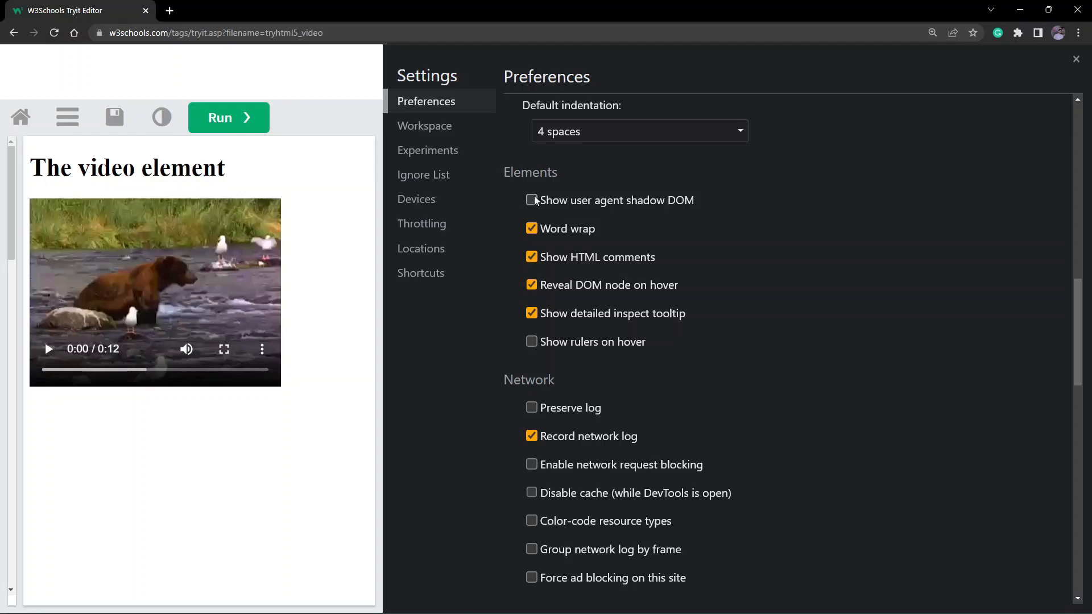
{"action": "left_click", "coordinate": [531, 200]}
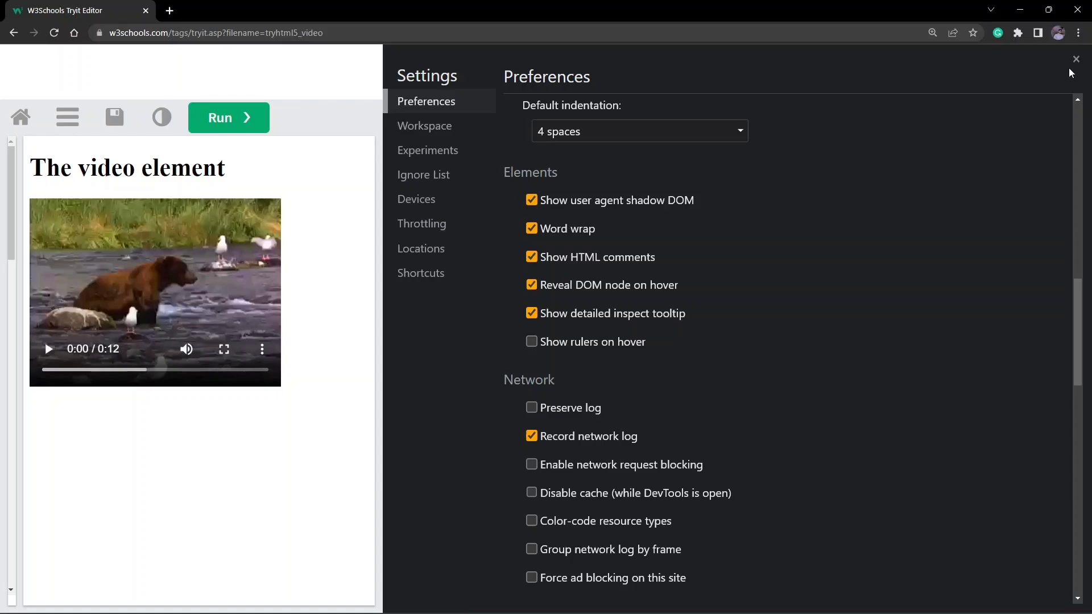
{"action": "left_click", "coordinate": [1075, 58]}
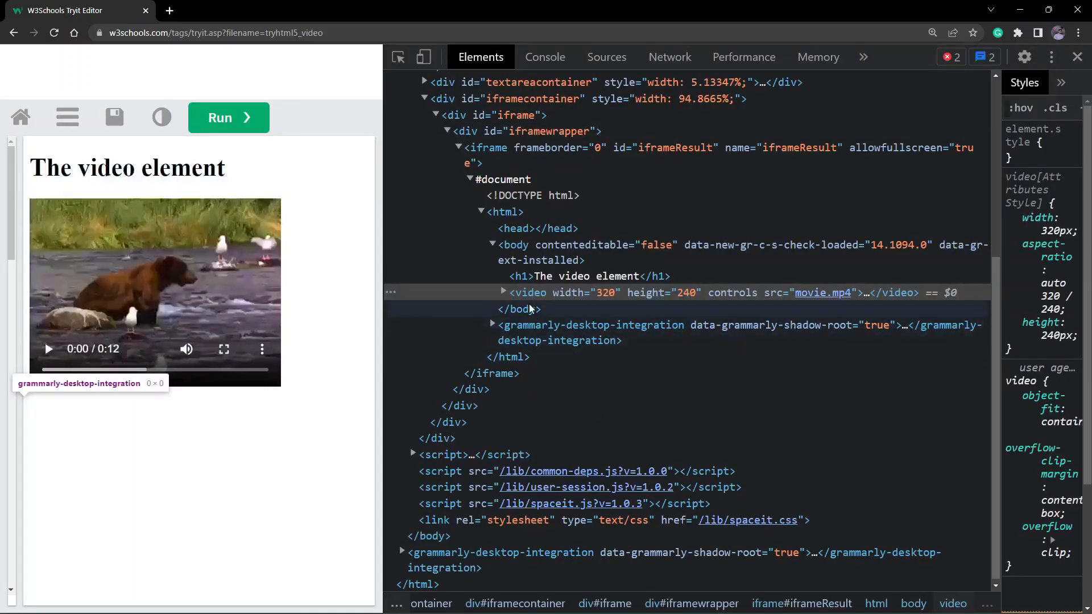
Step: Expand the <video> node and its #shadow-root (user-agent) to show the built-in media-control divs
{"action": "left_click", "coordinate": [502, 292]}
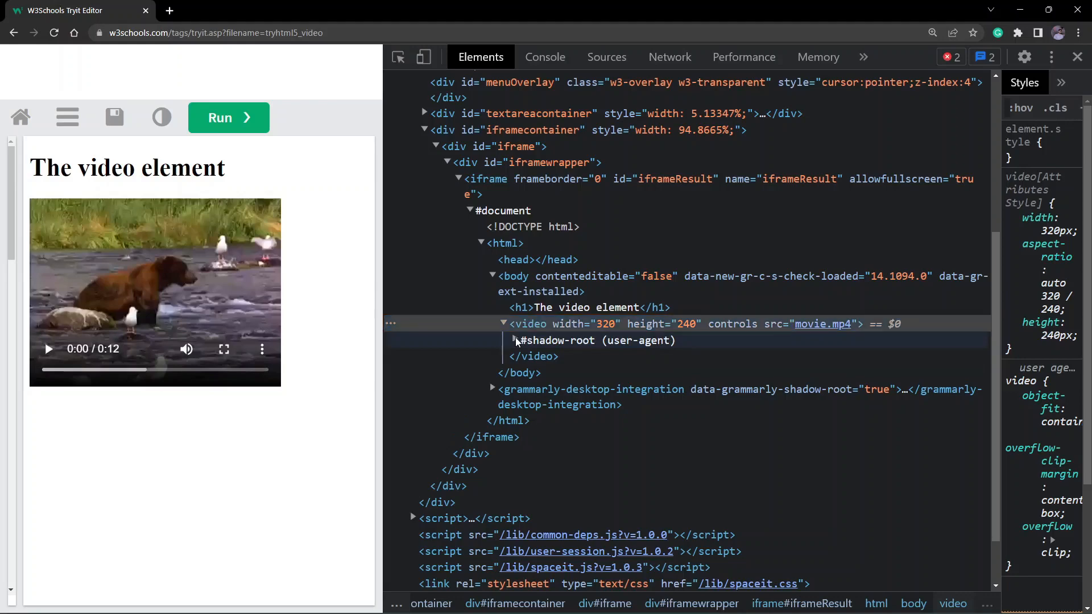
{"action": "left_click", "coordinate": [503, 340]}
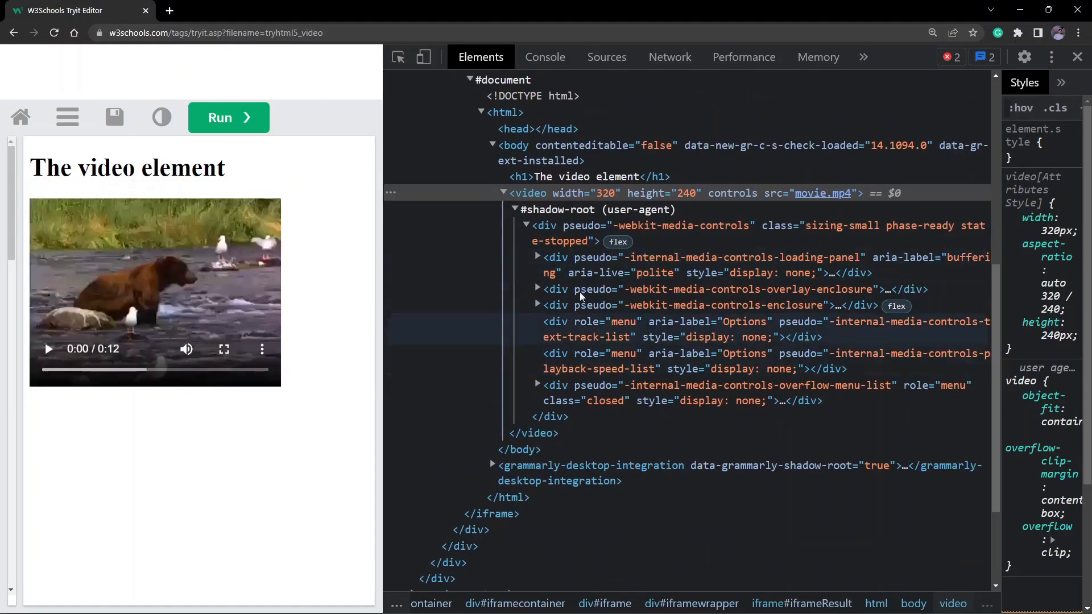
{"action": "mouse_move", "coordinate": [544, 376]}
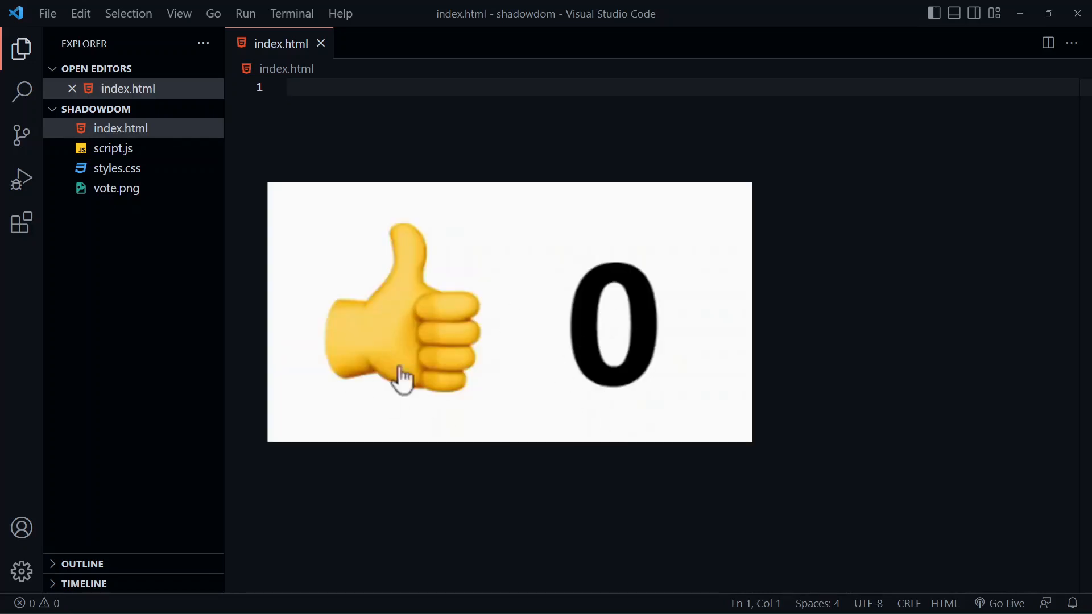
Step: Open script.js from the Explorer to view the VotingComponent class
{"action": "left_click", "coordinate": [400, 314]}
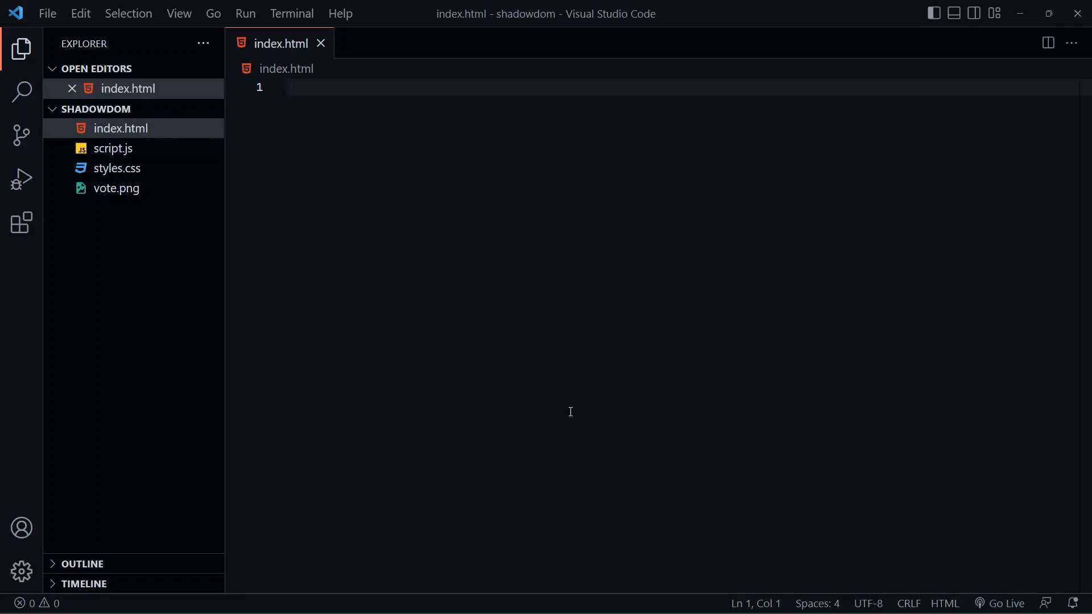
{"action": "mouse_move", "coordinate": [160, 152]}
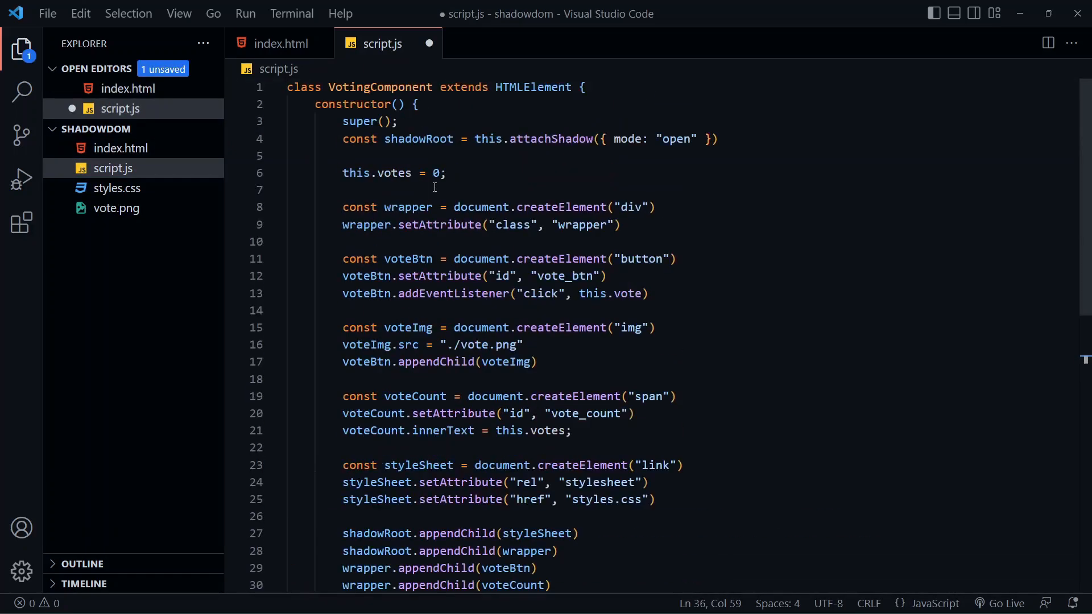
Step: Save script.js and point at the super() call in the VotingComponent constructor
{"action": "left_click", "coordinate": [612, 156]}
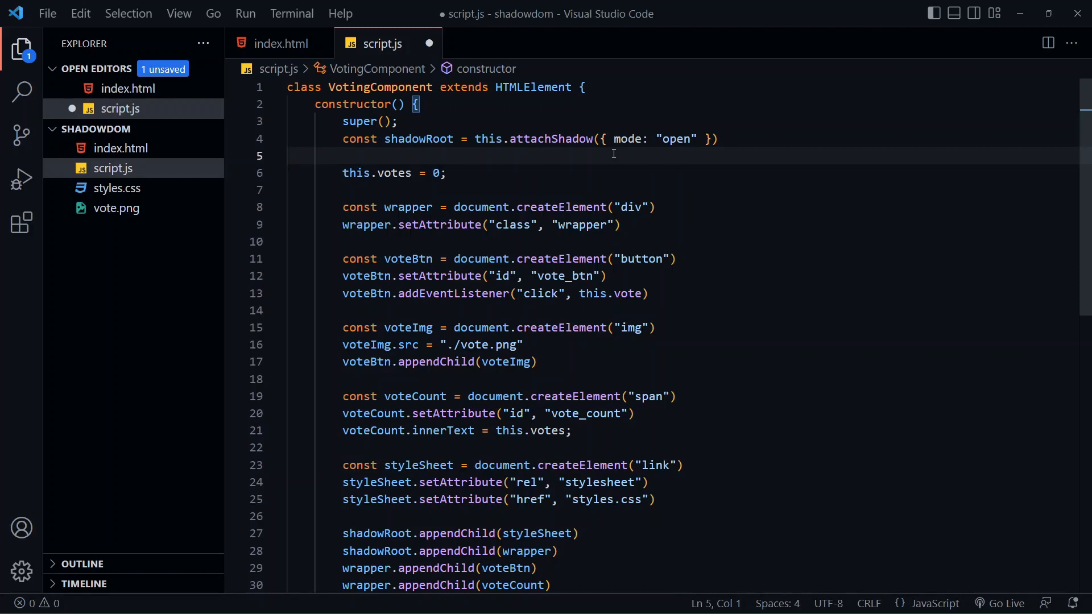
{"action": "key", "text": "ctrl+s"}
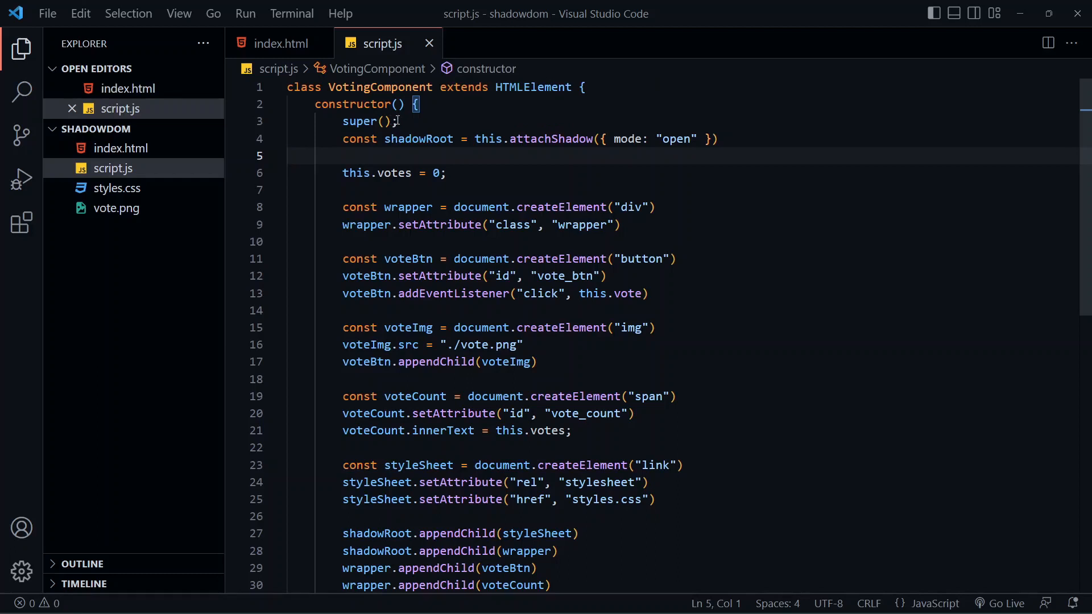
{"action": "left_click", "coordinate": [399, 122]}
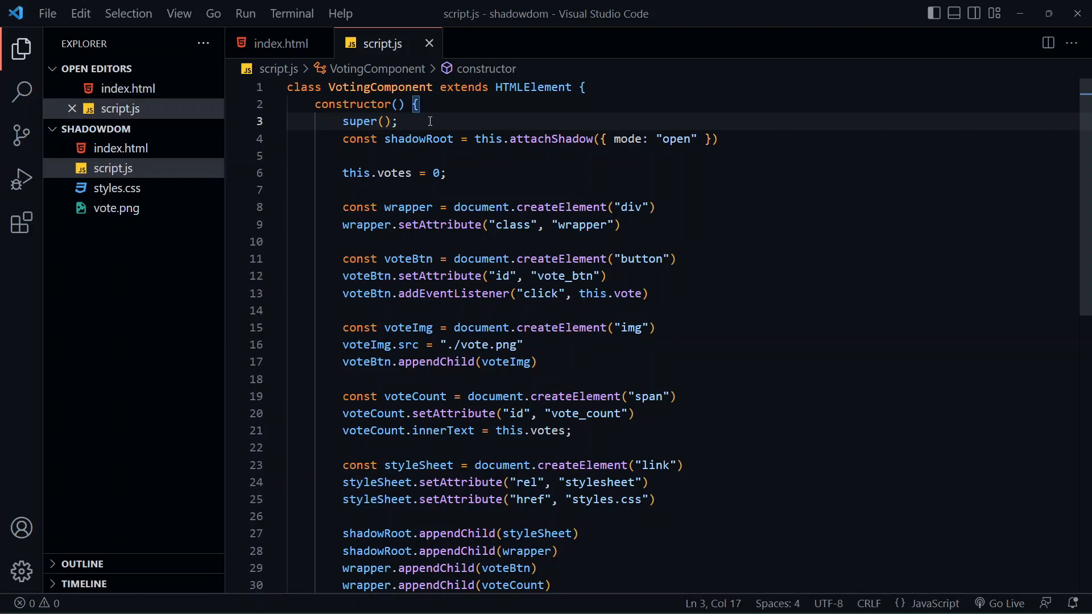
{"action": "mouse_move", "coordinate": [414, 138]}
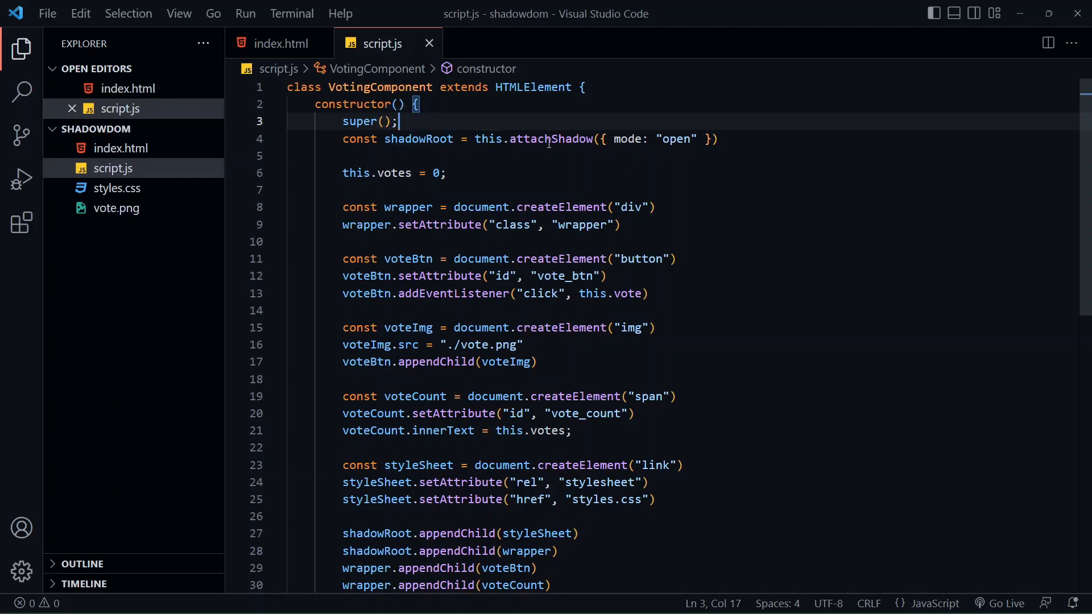
{"action": "mouse_move", "coordinate": [551, 139]}
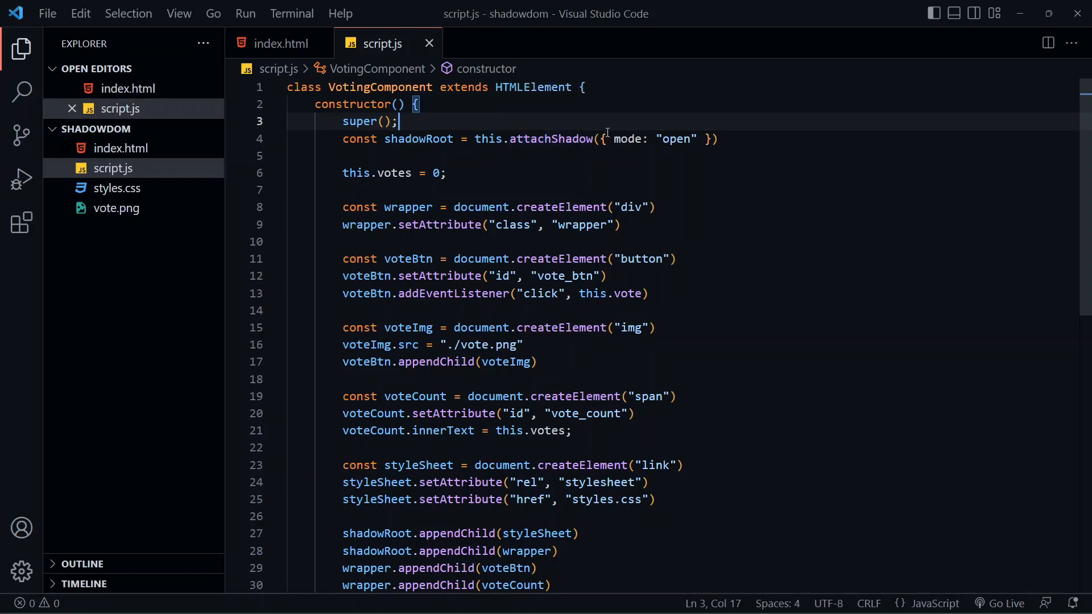
{"action": "mouse_move", "coordinate": [627, 139]}
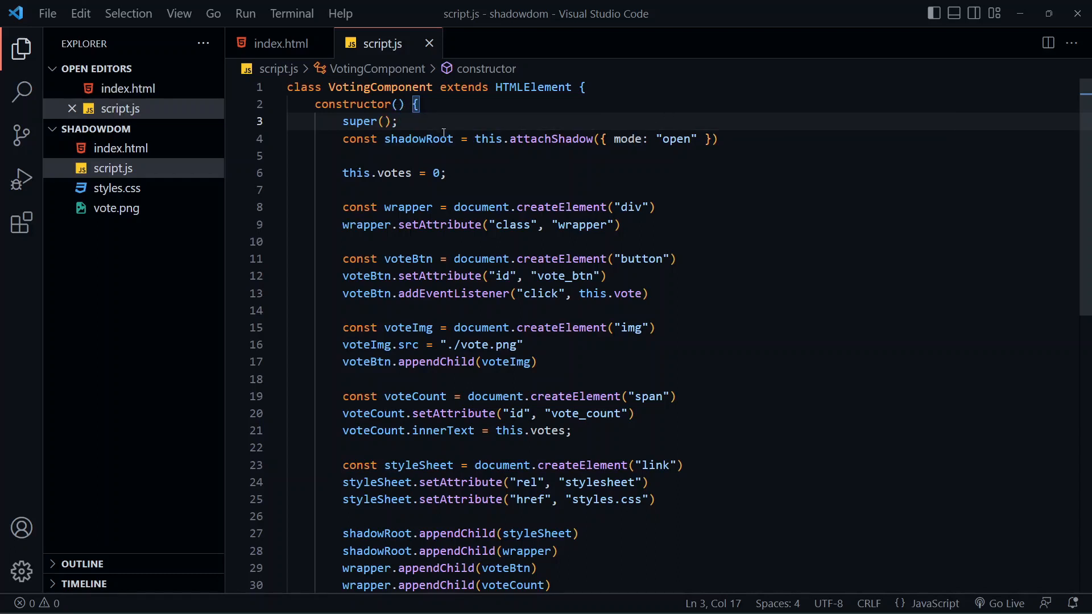
{"action": "mouse_move", "coordinate": [417, 139]}
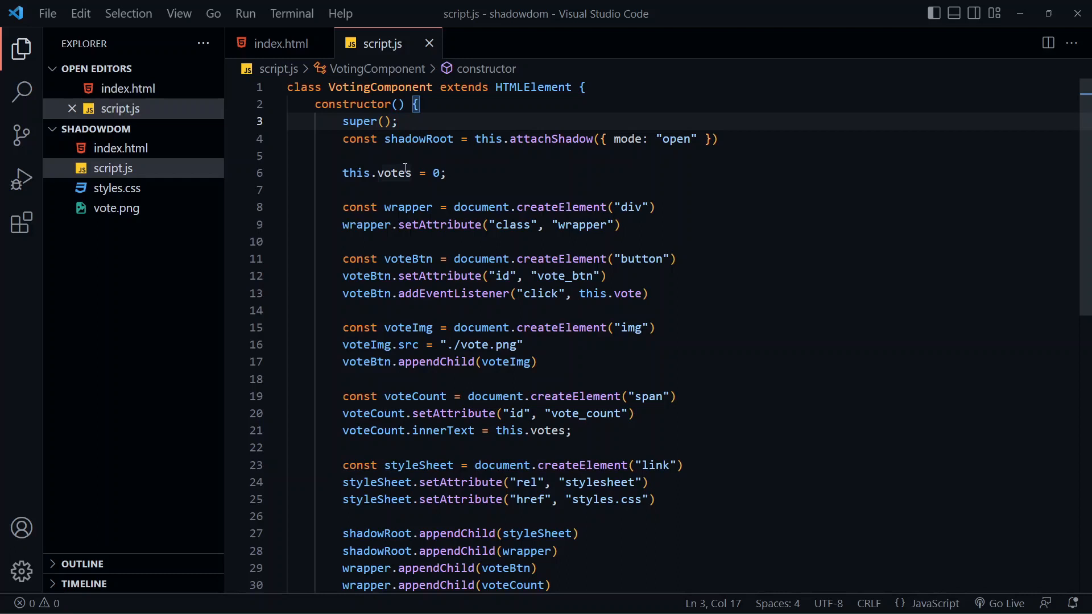
{"action": "mouse_move", "coordinate": [393, 173]}
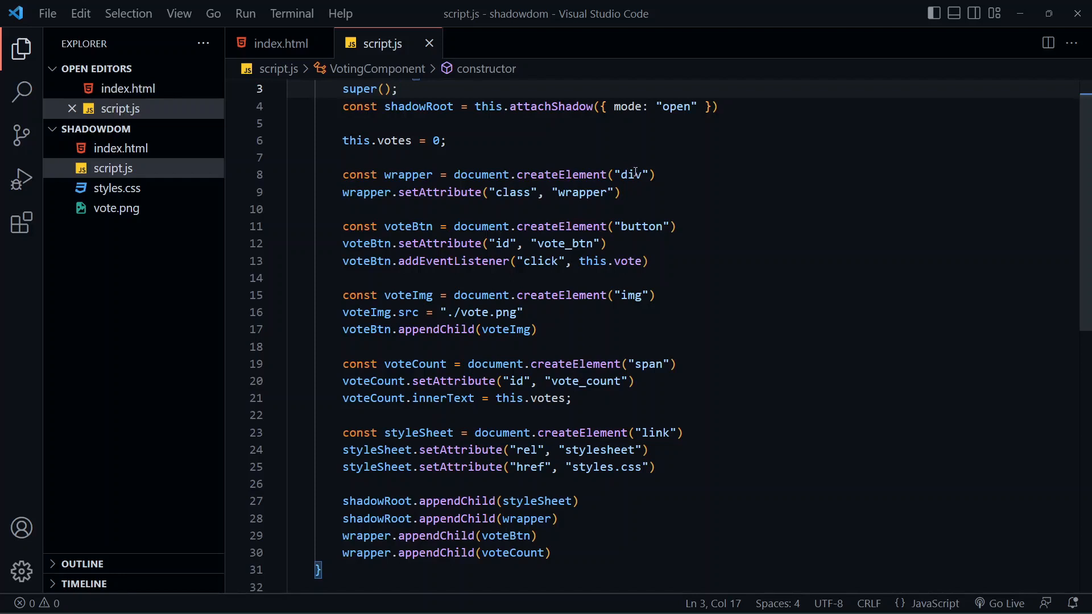
{"action": "left_click", "coordinate": [398, 89]}
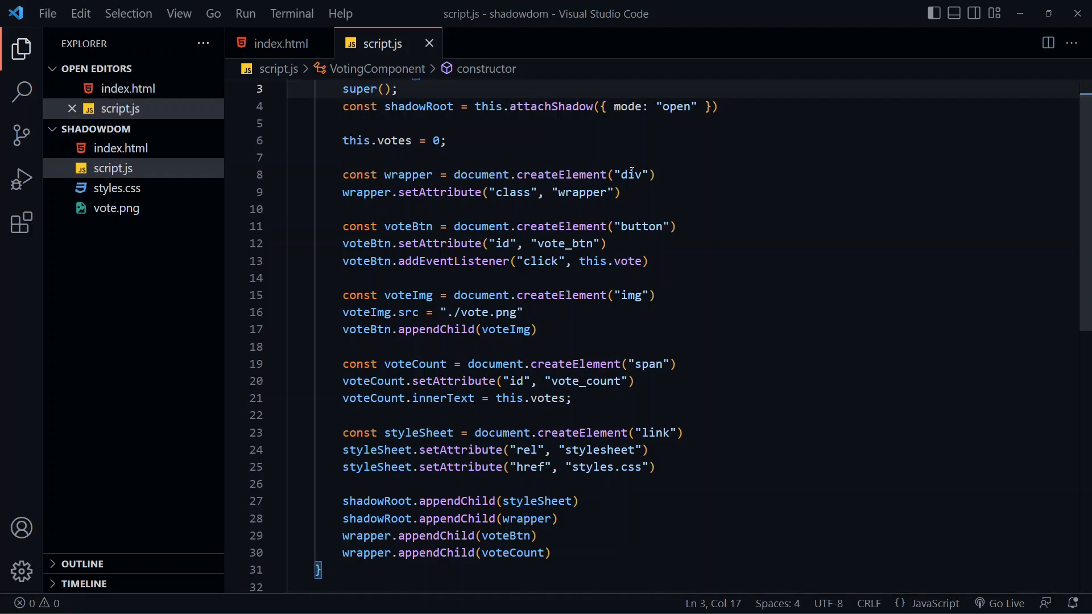
{"action": "left_click", "coordinate": [397, 89]}
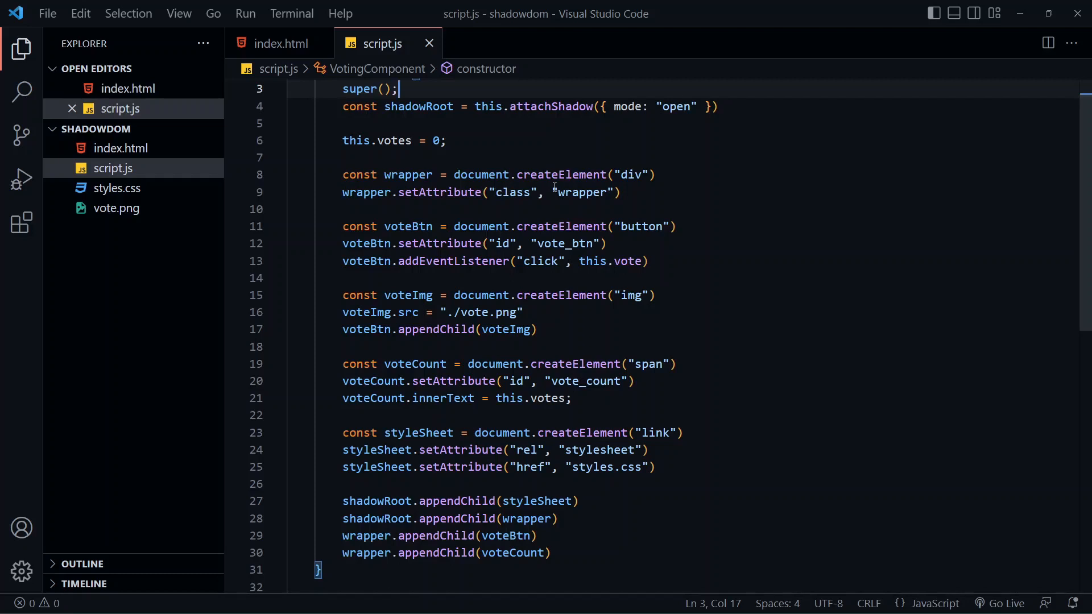
{"action": "scroll", "scroll_direction": "down", "scroll_amount": 3}
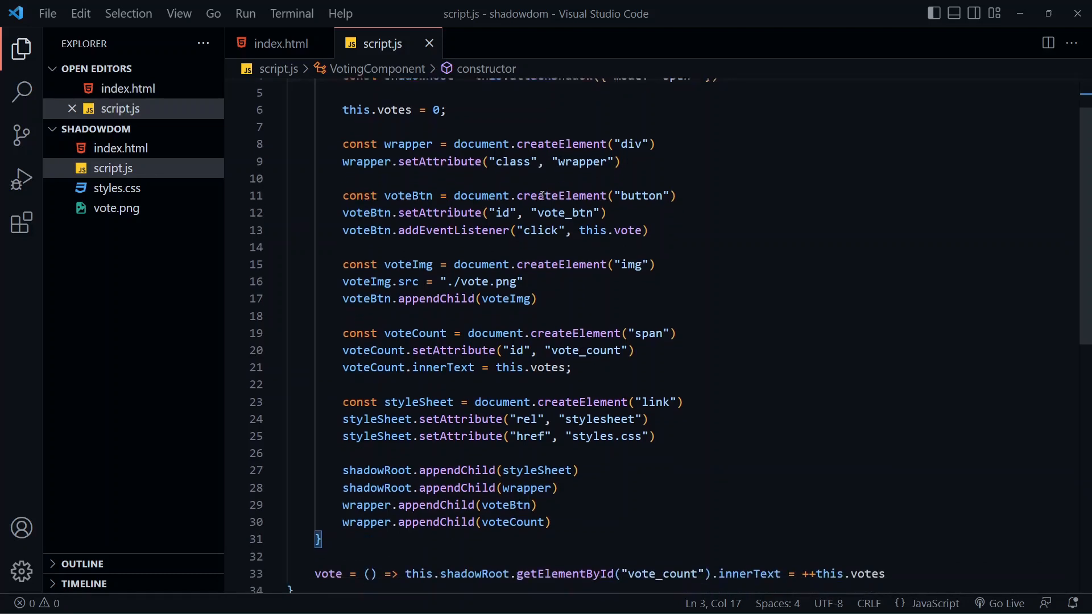
{"action": "mouse_move", "coordinate": [408, 193]}
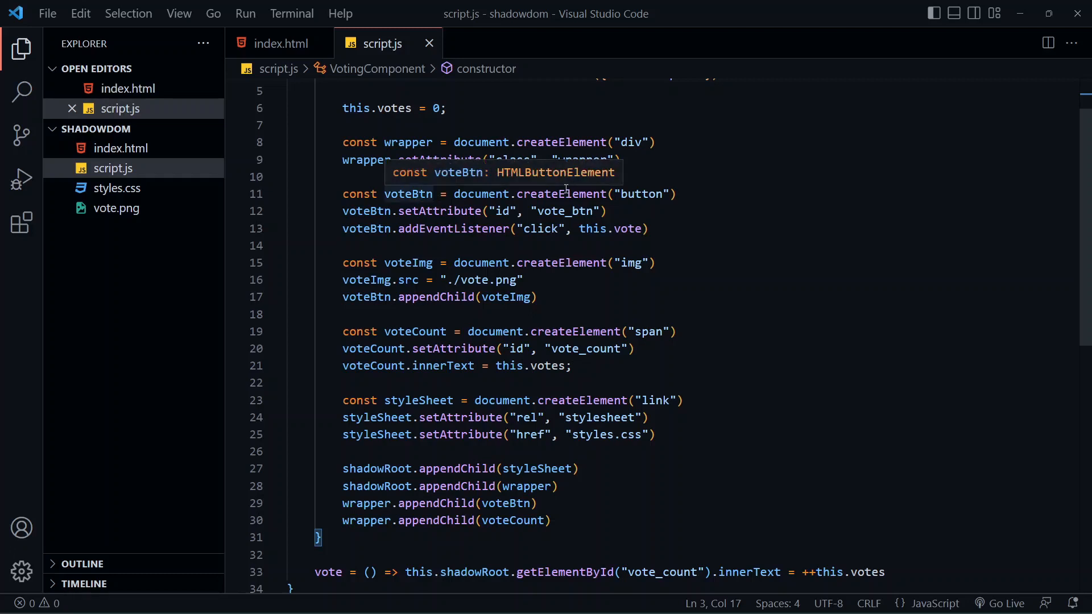
{"action": "mouse_move", "coordinate": [479, 223]}
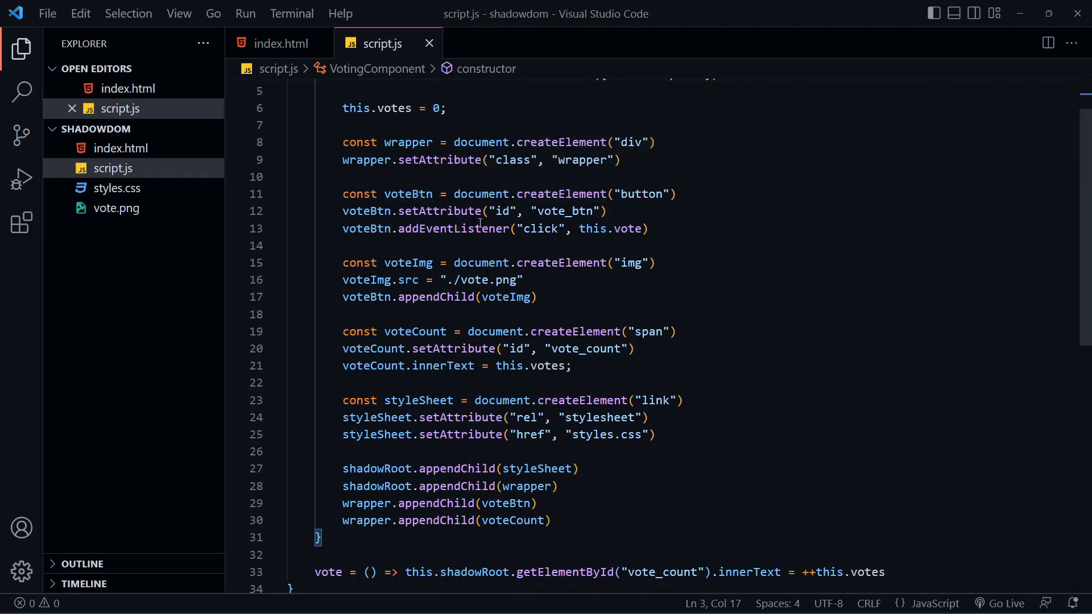
{"action": "mouse_move", "coordinate": [485, 246]}
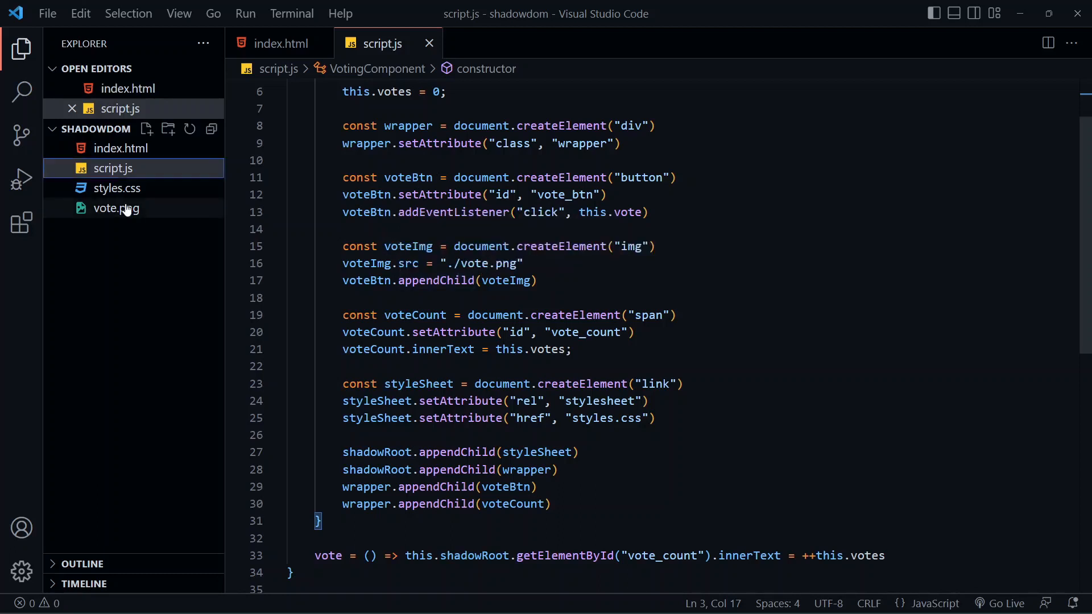
{"action": "left_click", "coordinate": [116, 208]}
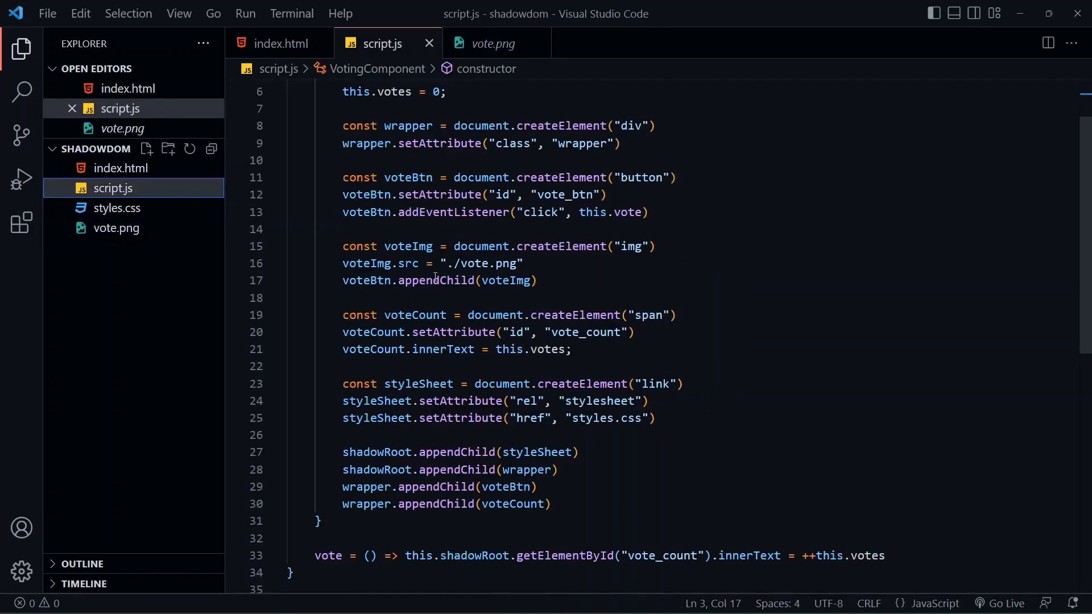
{"action": "scroll", "scroll_direction": "down", "scroll_amount": 3}
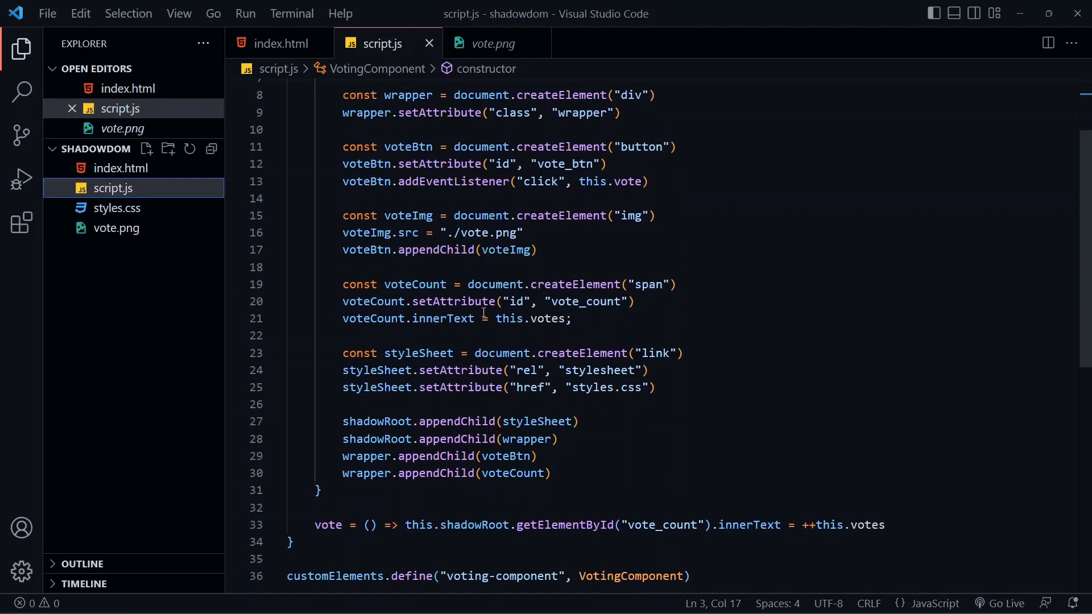
{"action": "mouse_move", "coordinate": [430, 322]}
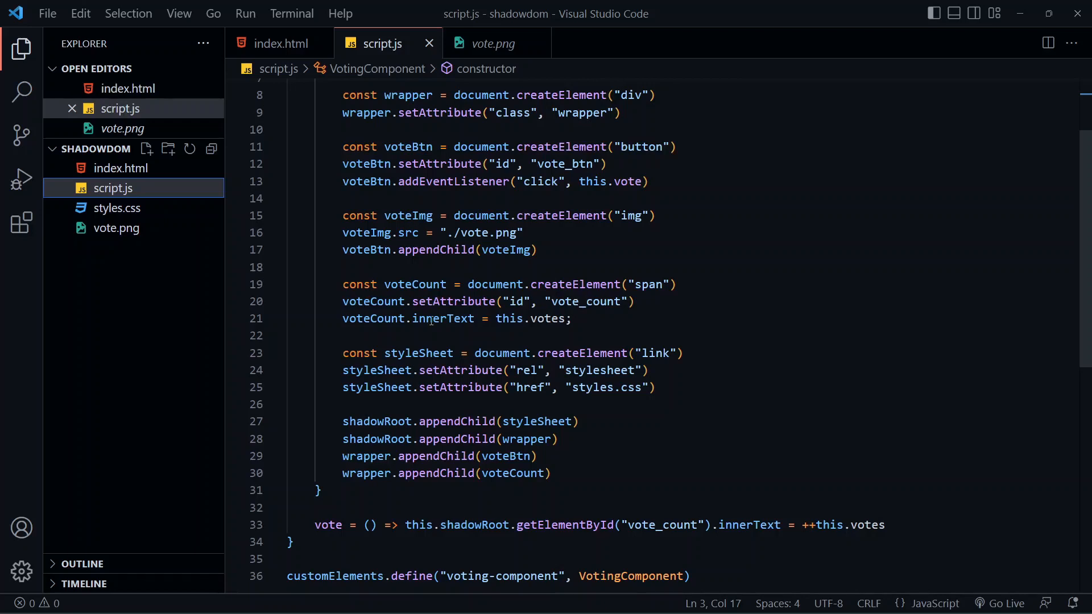
{"action": "mouse_move", "coordinate": [540, 318]}
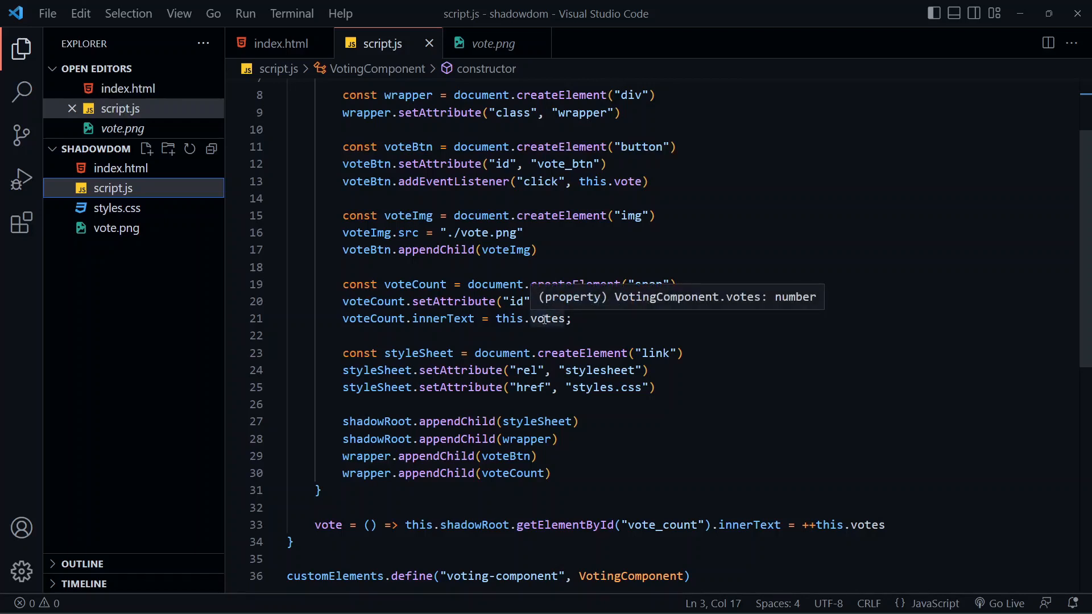
{"action": "scroll", "scroll_direction": "up", "scroll_amount": 3}
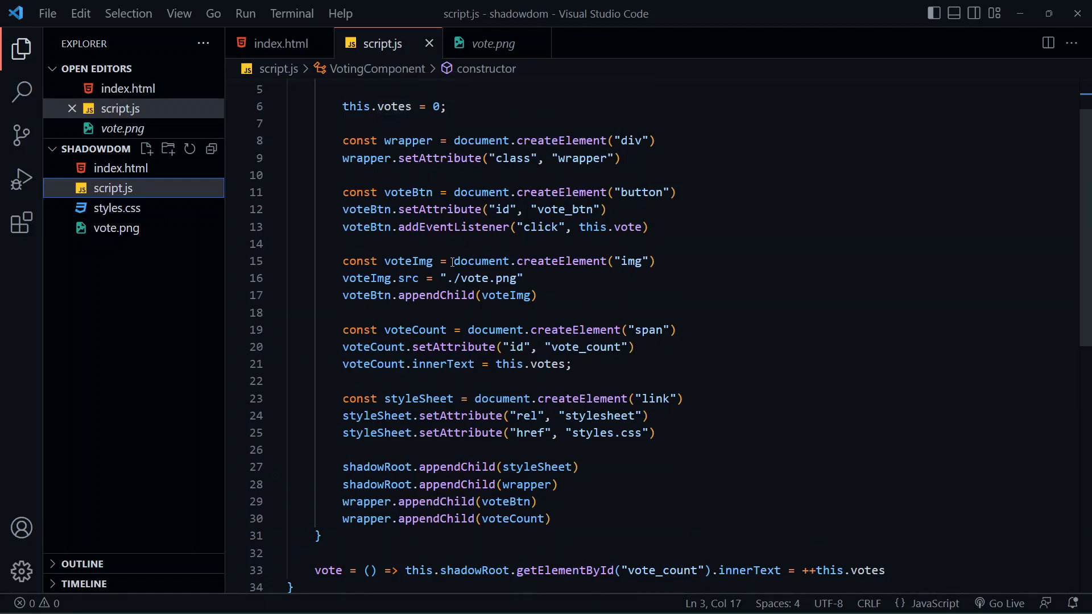
{"action": "scroll", "scroll_direction": "down", "scroll_amount": 3}
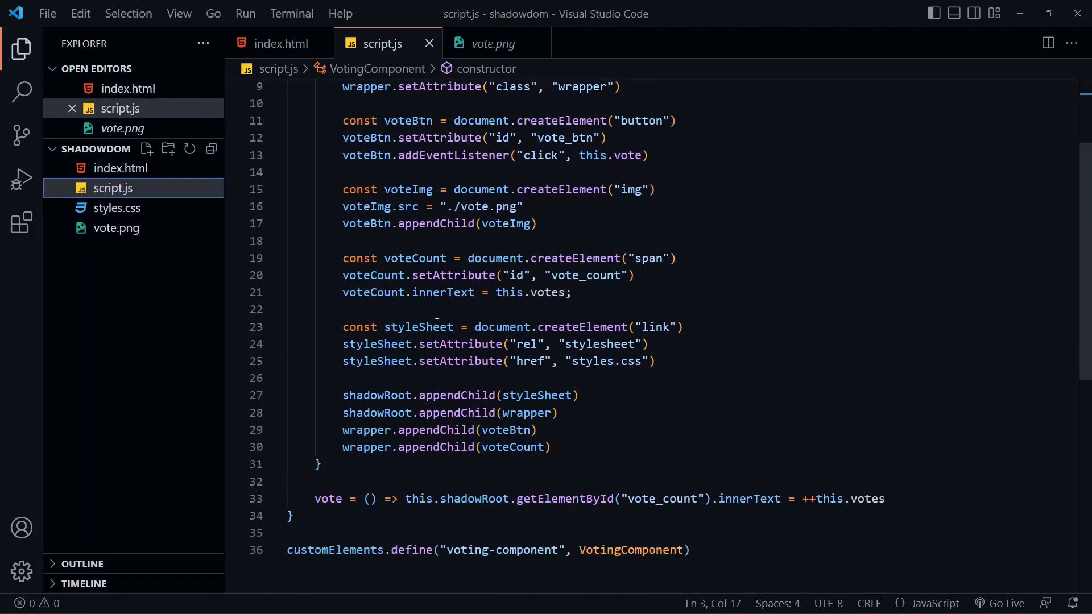
{"action": "mouse_move", "coordinate": [418, 328]}
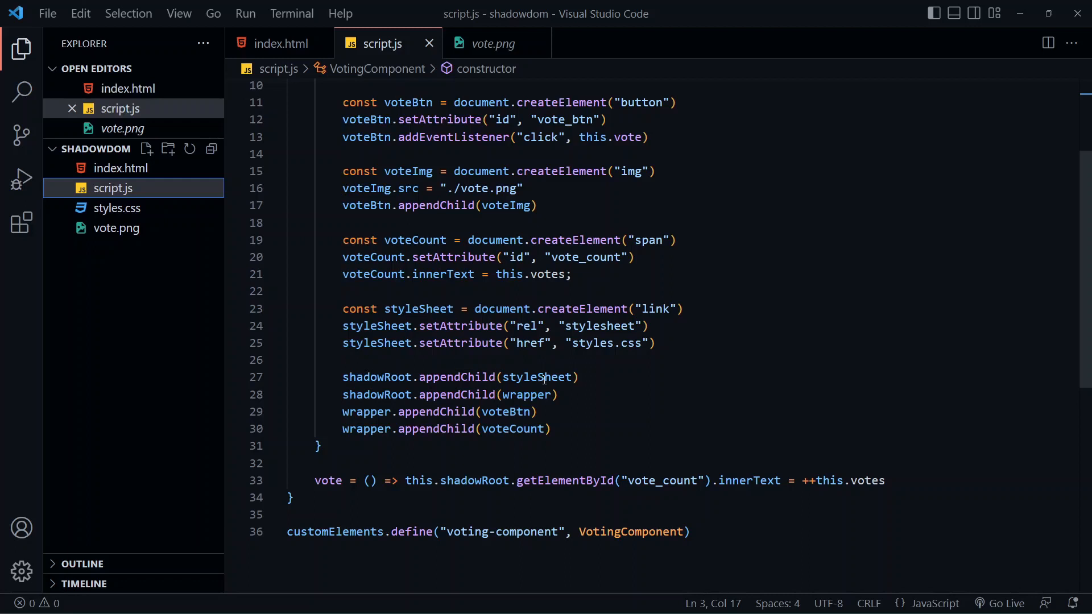
{"action": "mouse_move", "coordinate": [507, 412]}
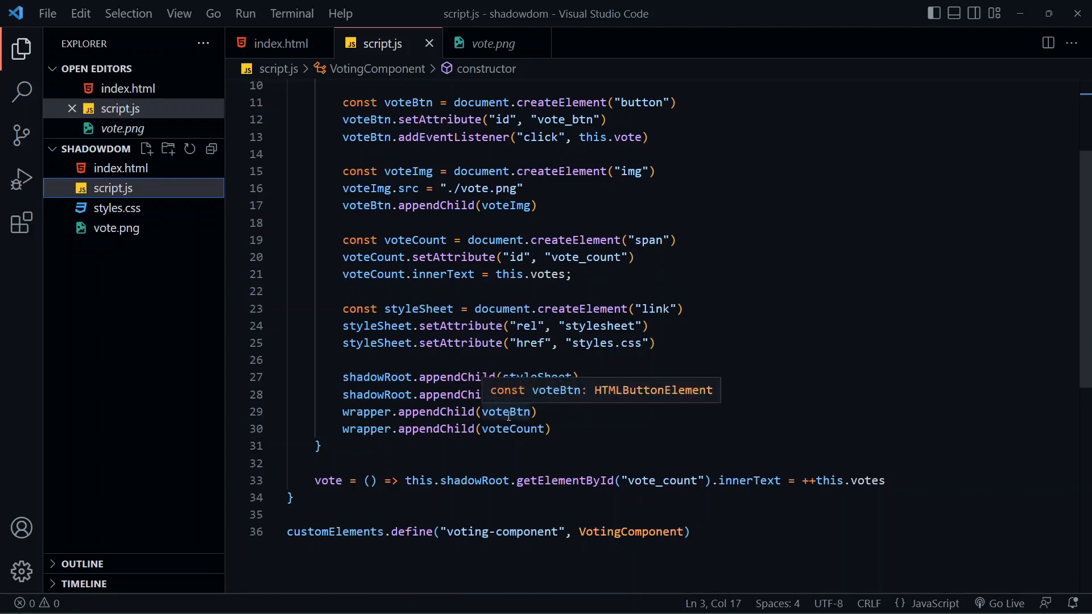
{"action": "mouse_move", "coordinate": [514, 428]}
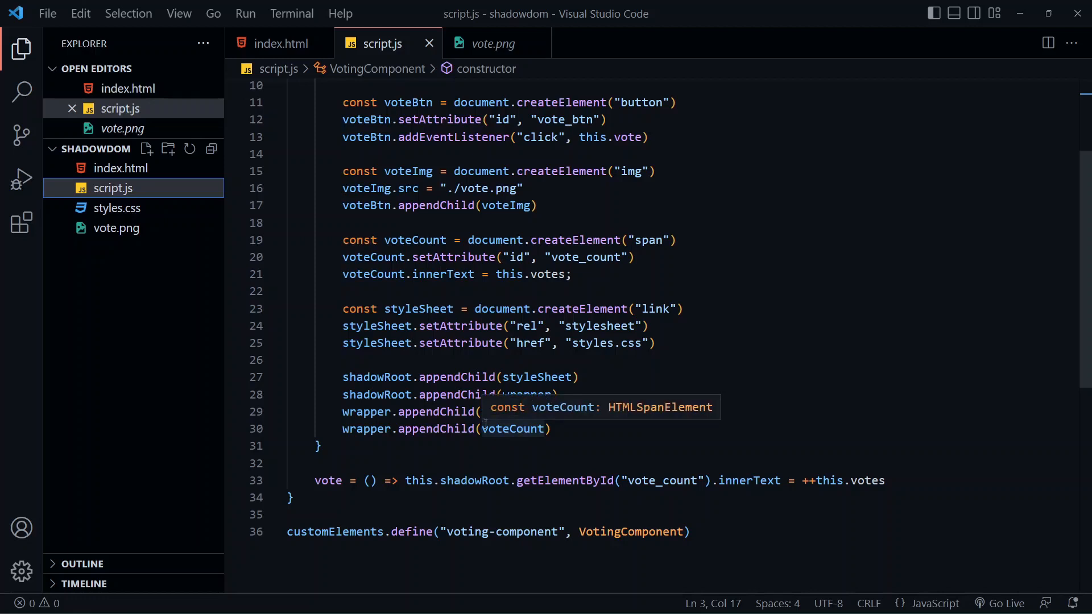
{"action": "mouse_move", "coordinate": [512, 442]}
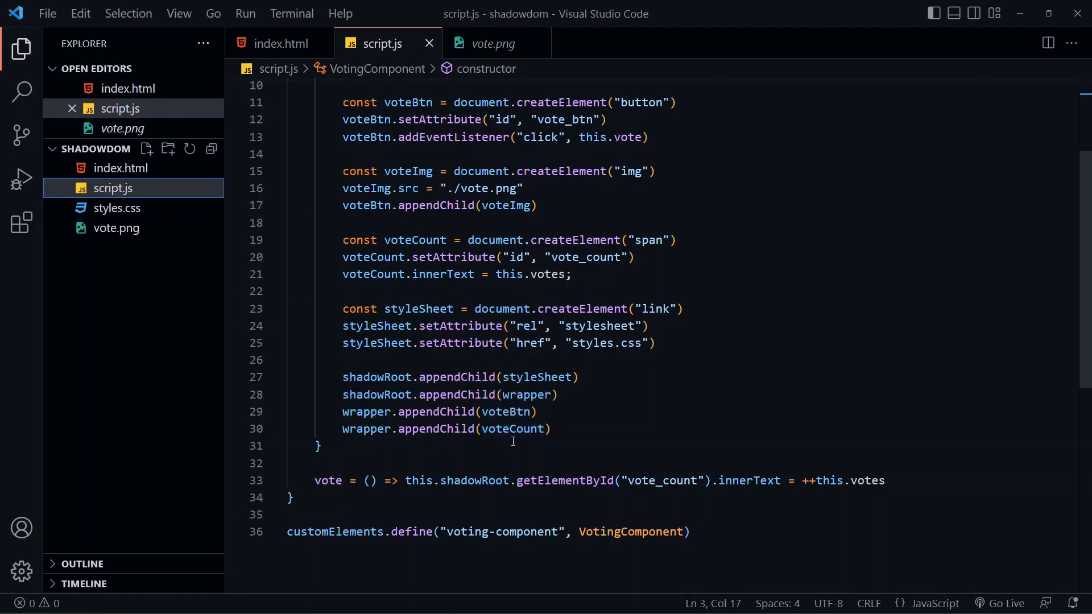
{"action": "scroll", "scroll_direction": "up", "scroll_amount": 3}
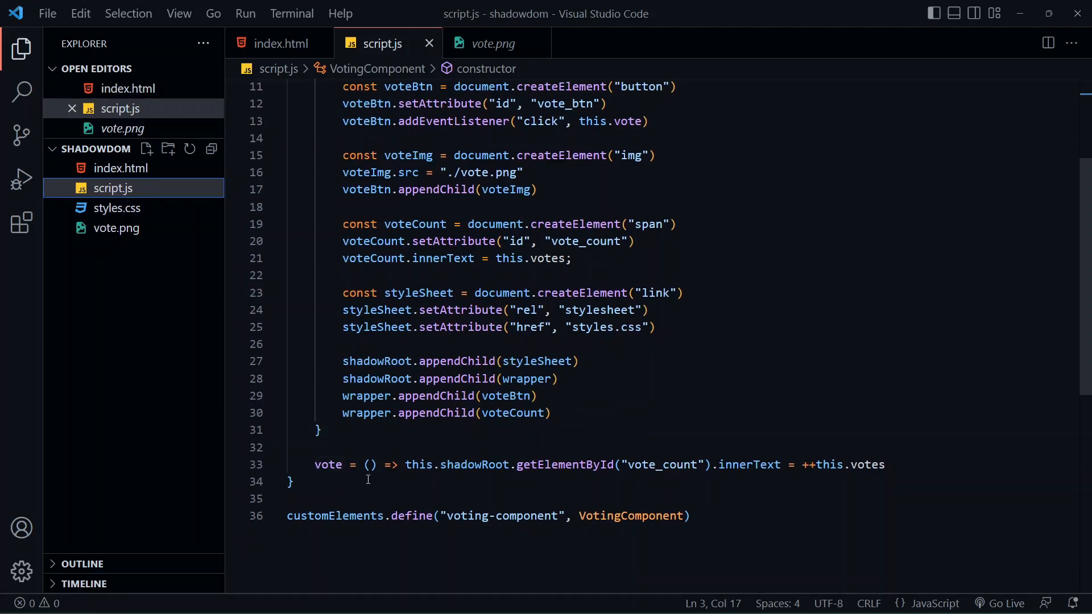
{"action": "mouse_move", "coordinate": [328, 464]}
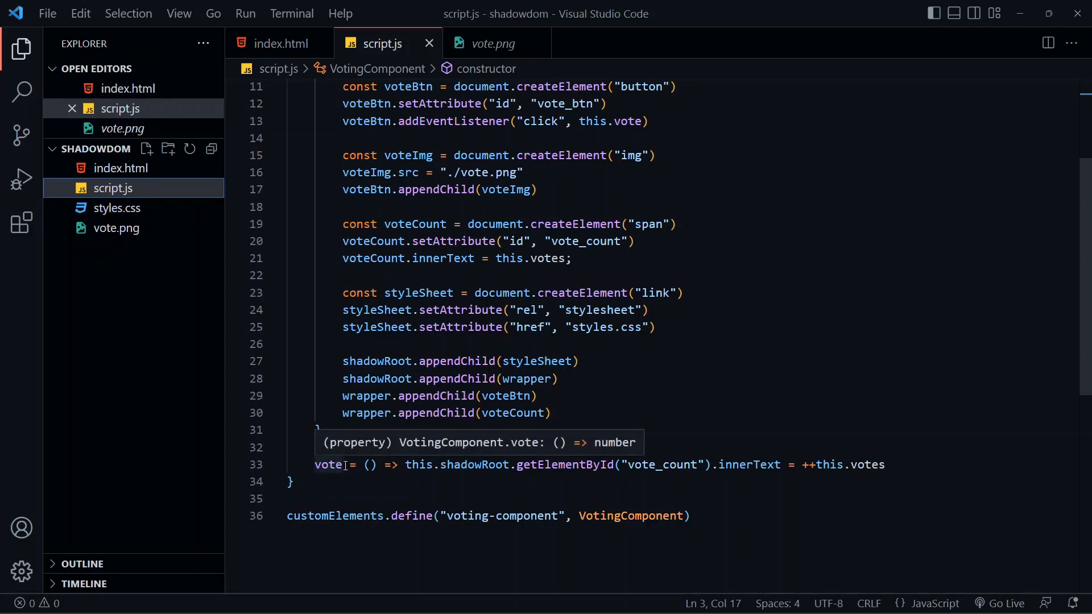
{"action": "mouse_move", "coordinate": [446, 456]}
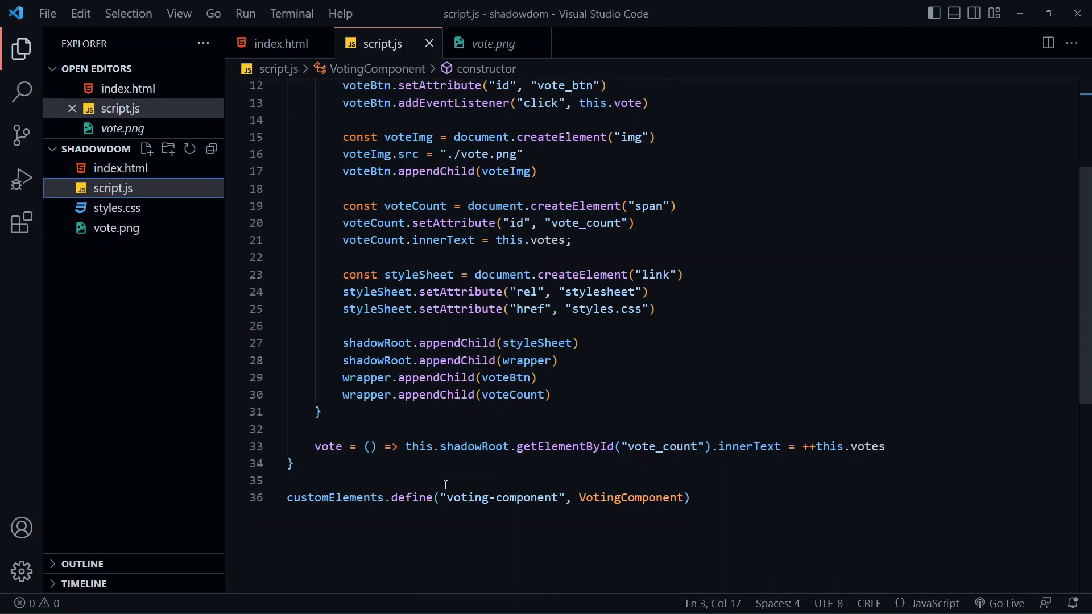
Step: Select the customElements identifier on line 36 of script.js
{"action": "double_click", "coordinate": [334, 497]}
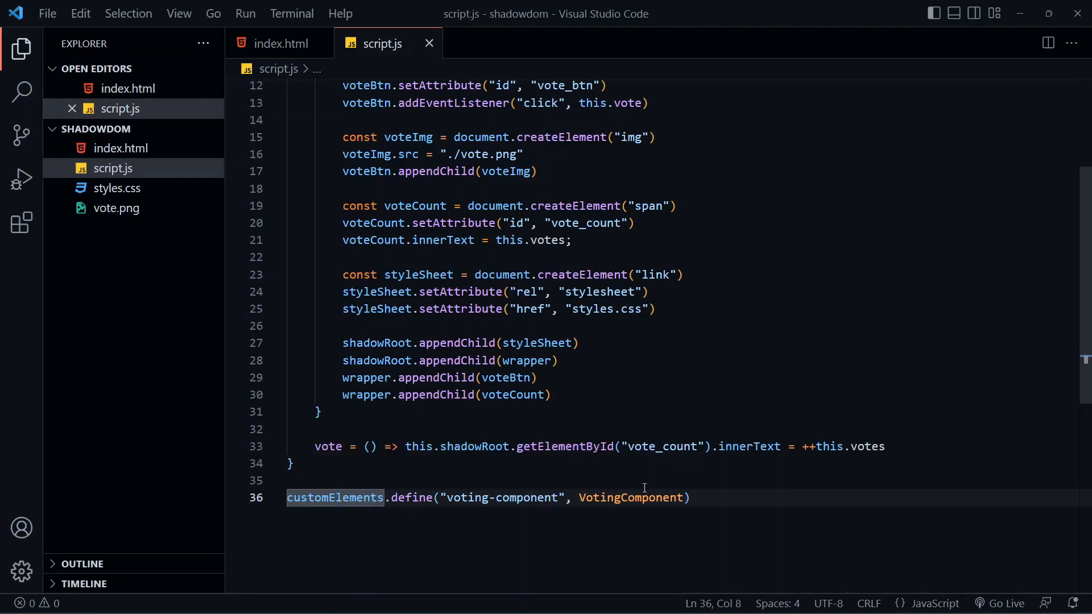
{"action": "mouse_move", "coordinate": [473, 497]}
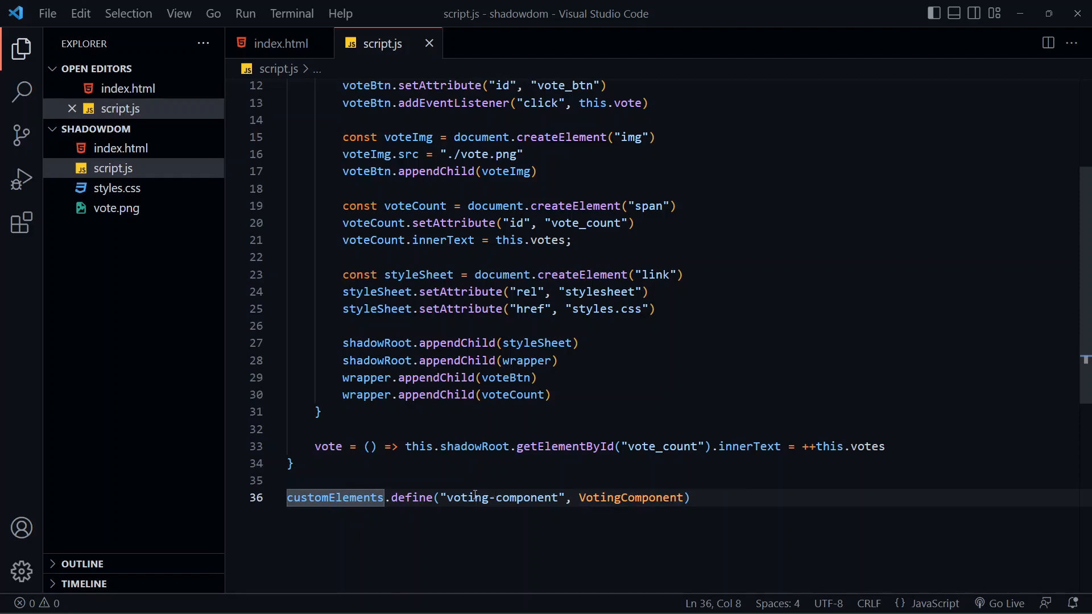
{"action": "mouse_move", "coordinate": [561, 509]}
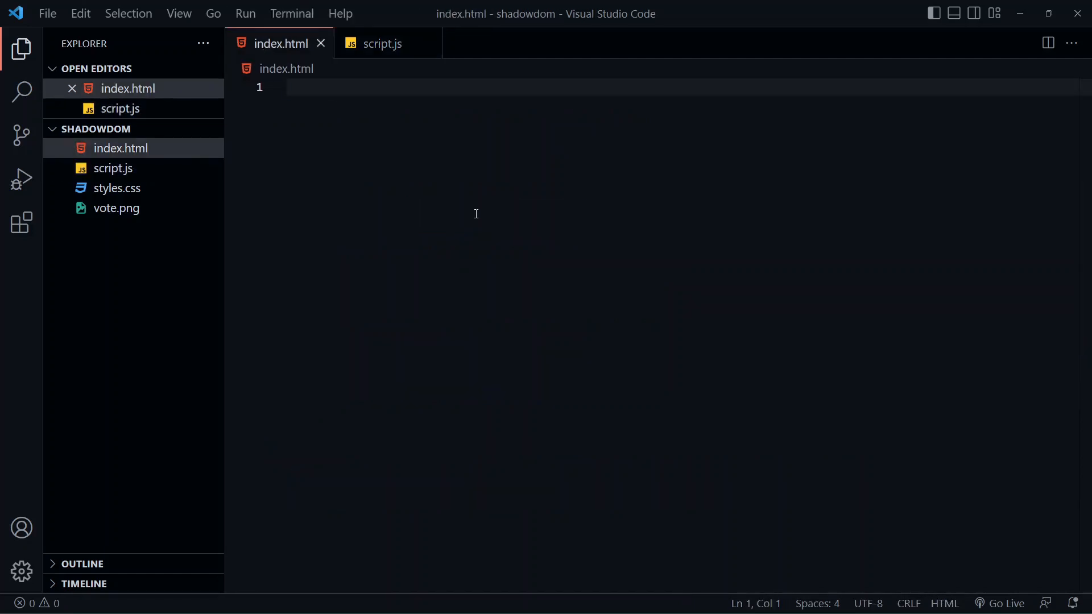
Step: Emmet html:5 boilerplate with <voting-component> in the body and <script src="script.js" defer> in the head
{"action": "type", "text": "html:5"}
{"action": "type", "text": "v"}
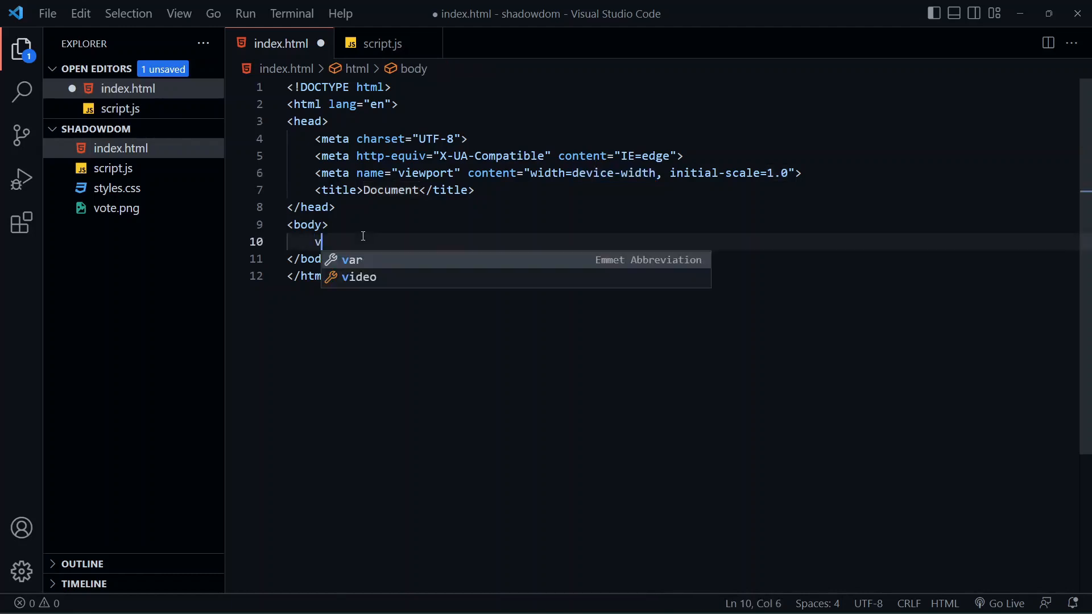
{"action": "type", "text": "oti"}
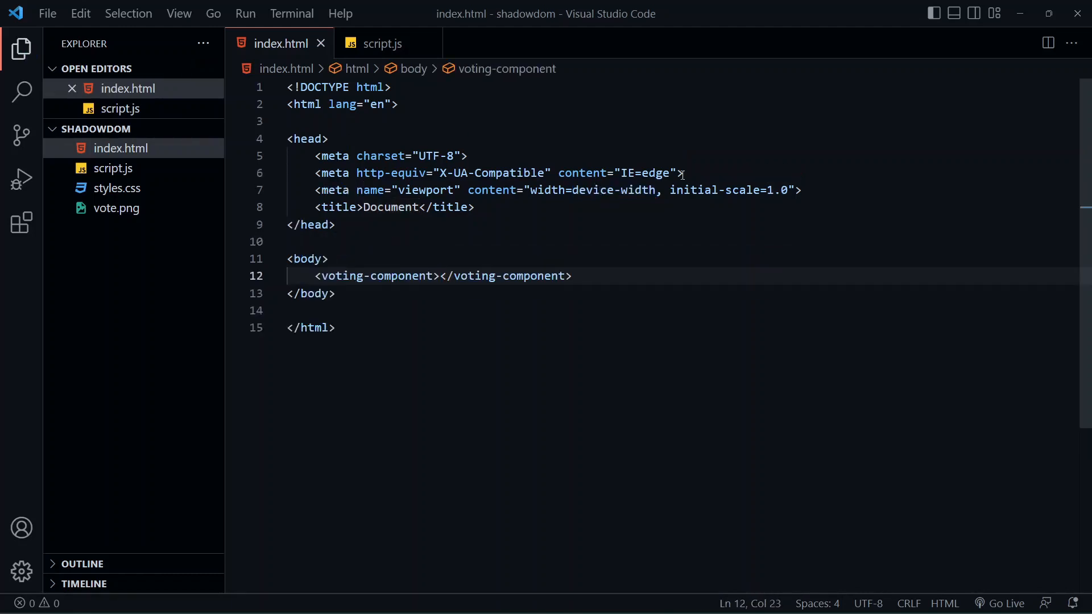
{"action": "type", "text": "script src=\"\"></script>"}
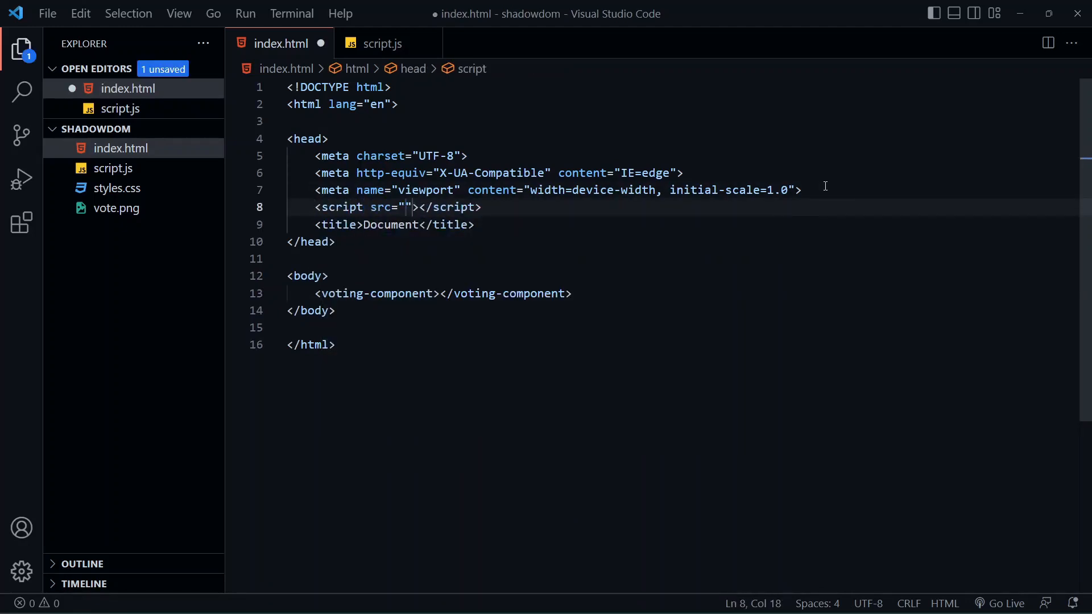
{"action": "type", "text": "script.js\" defer"}
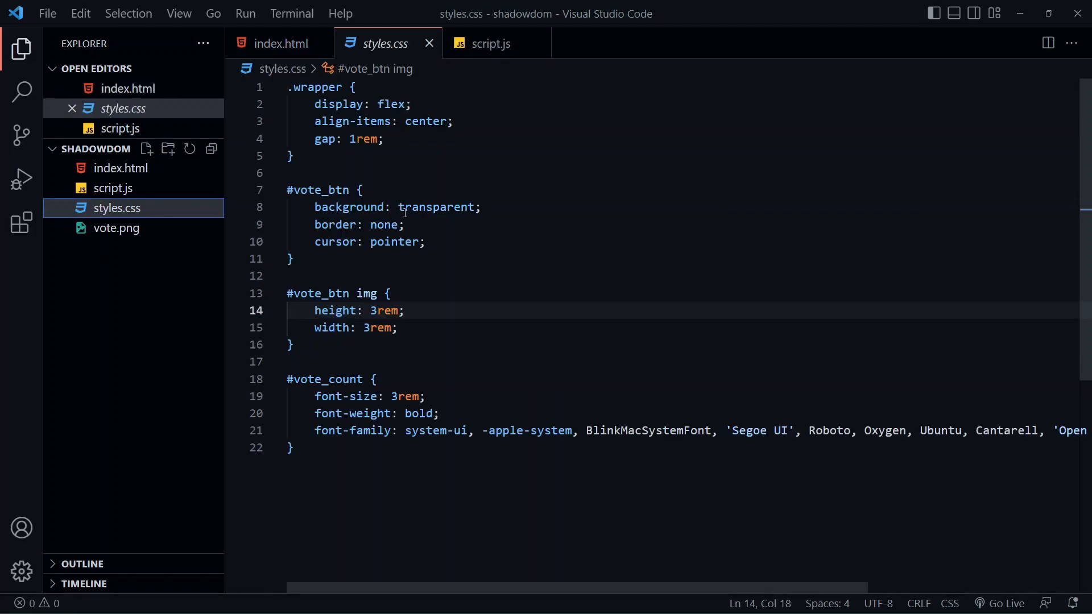
{"action": "mouse_move", "coordinate": [463, 202]}
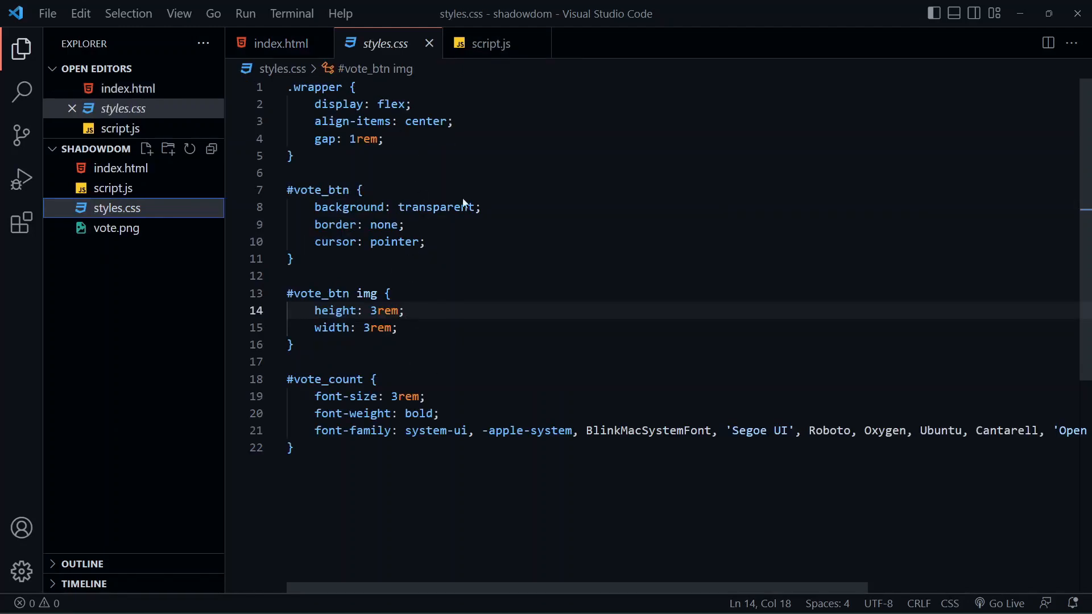
{"action": "mouse_move", "coordinate": [417, 151]}
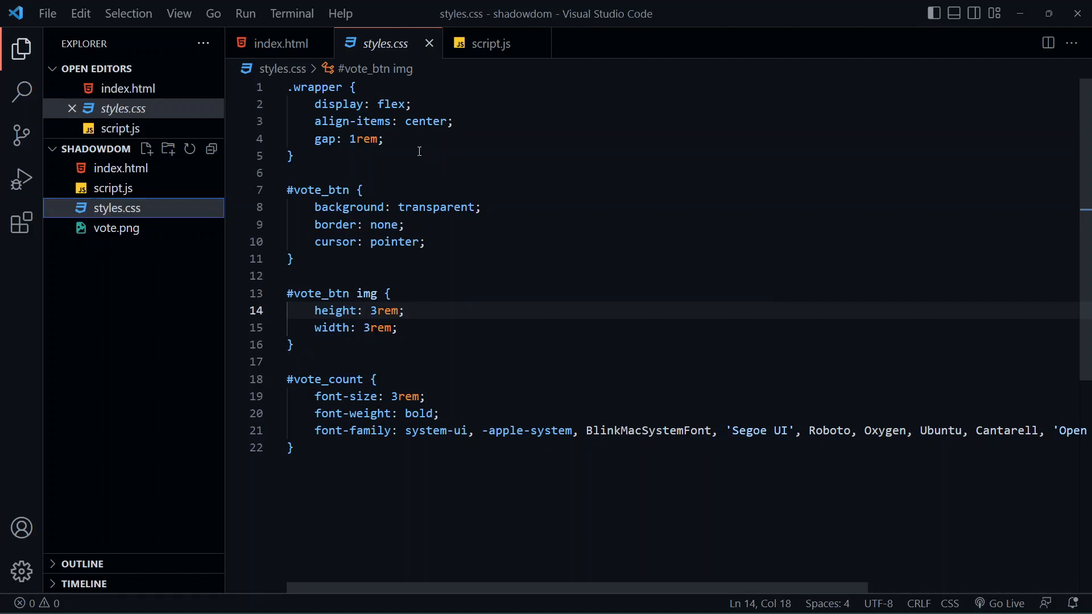
{"action": "left_click", "coordinate": [277, 43]}
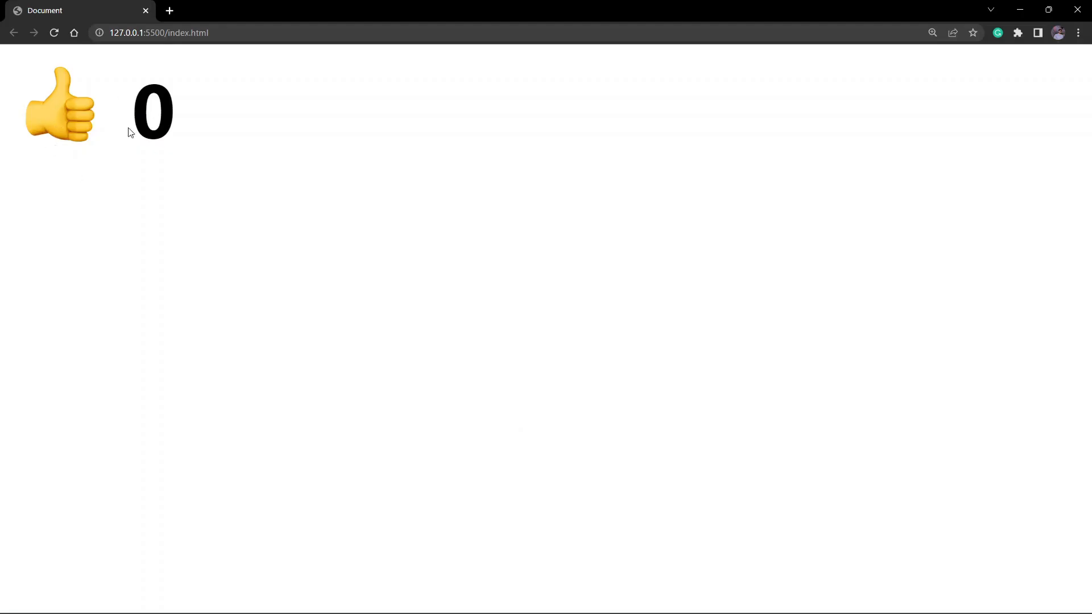
Step: Vote on the thumbs-up until the count reaches 7, then bring up DevTools with F12
{"action": "left_click", "coordinate": [60, 108]}
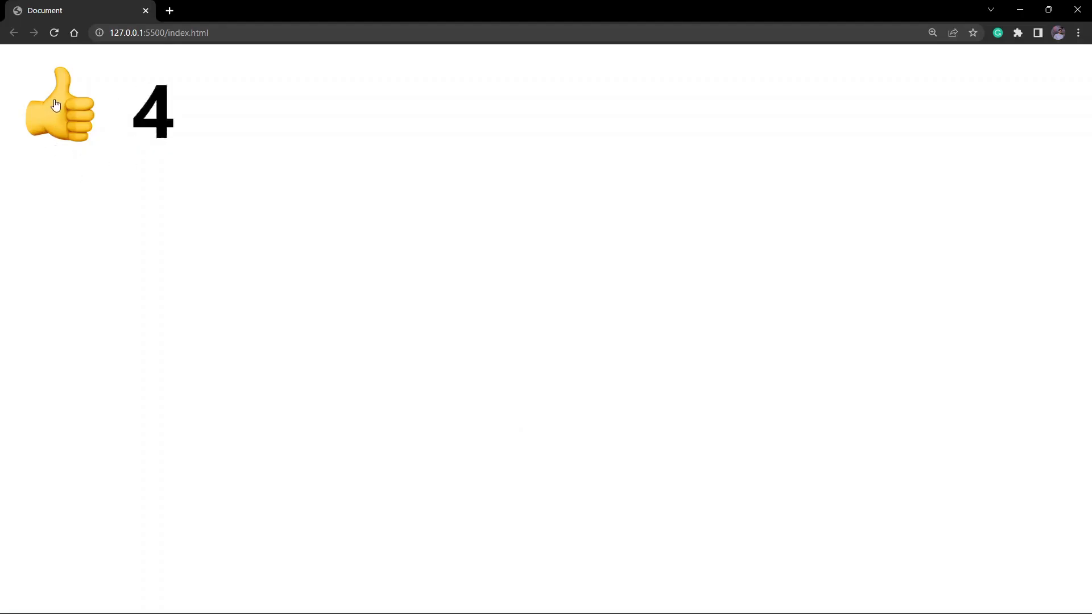
{"action": "left_click", "coordinate": [59, 106]}
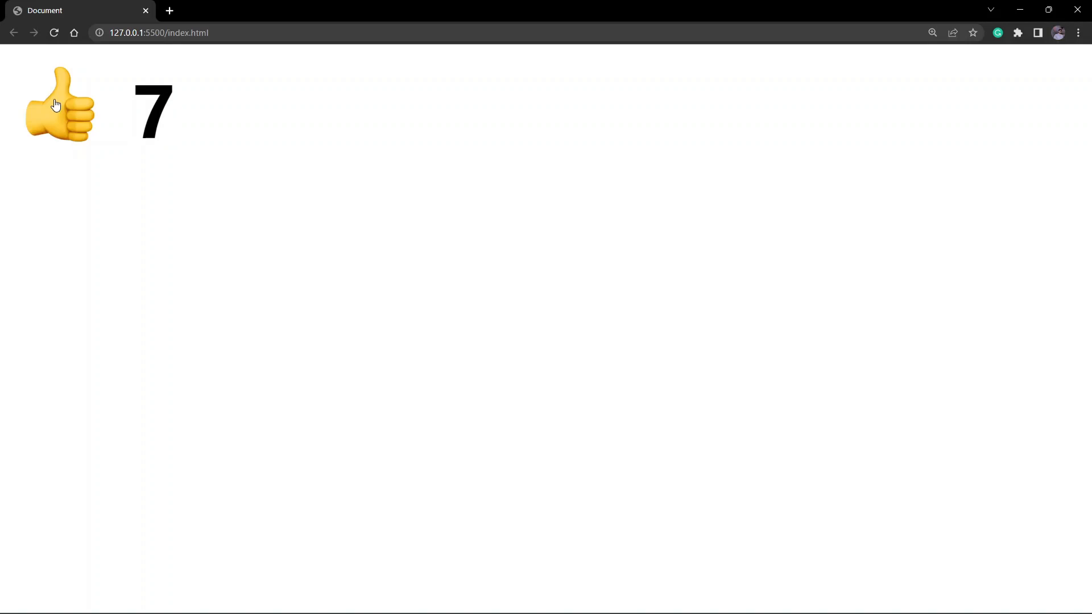
{"action": "mouse_move", "coordinate": [666, 181]}
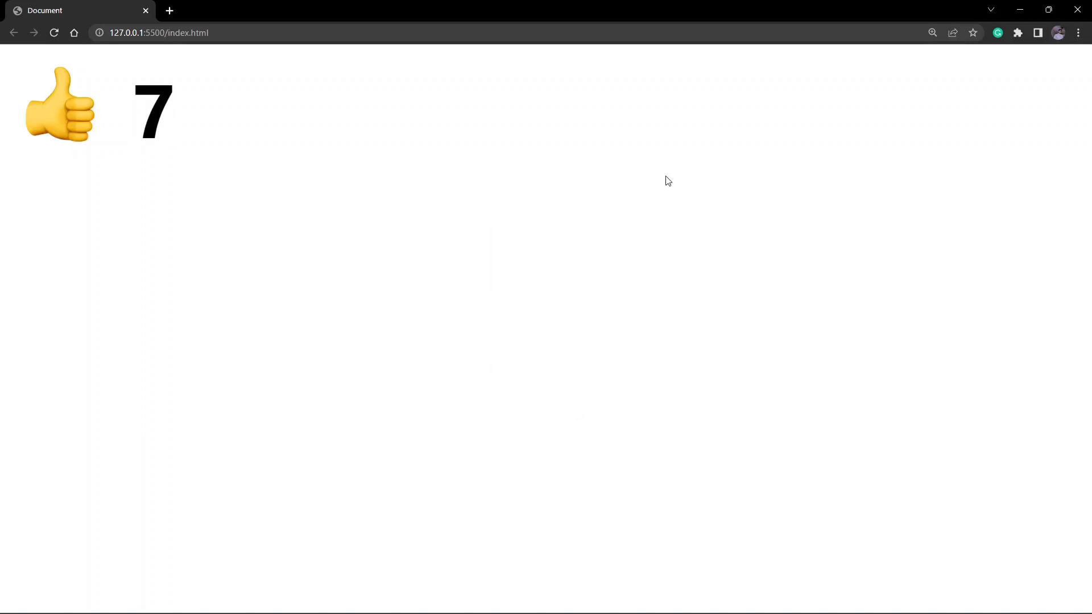
{"action": "key", "text": "F12"}
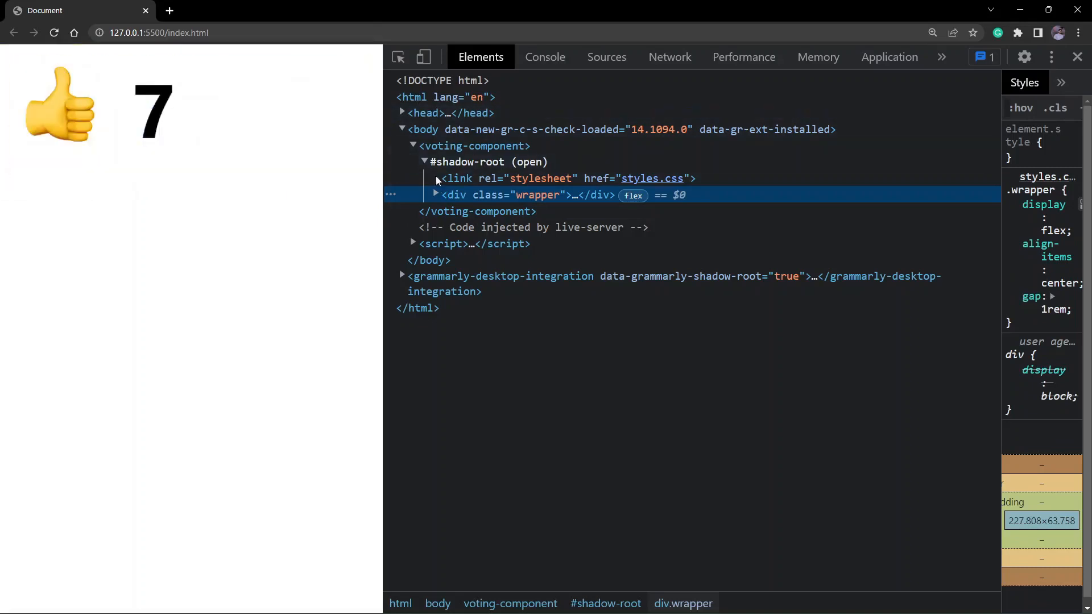
{"action": "mouse_move", "coordinate": [475, 146]}
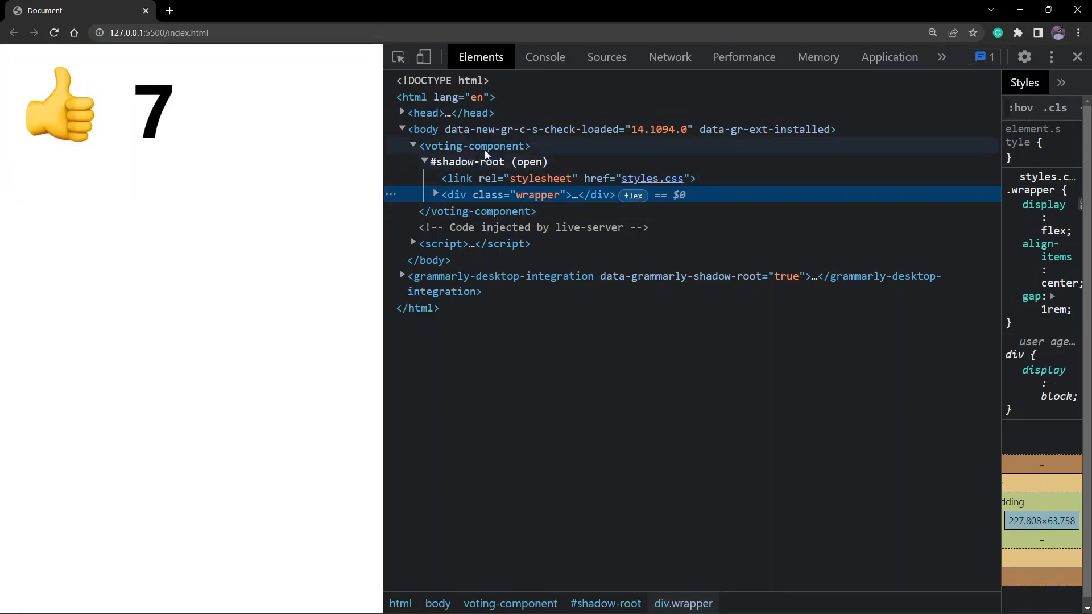
{"action": "mouse_move", "coordinate": [477, 161]}
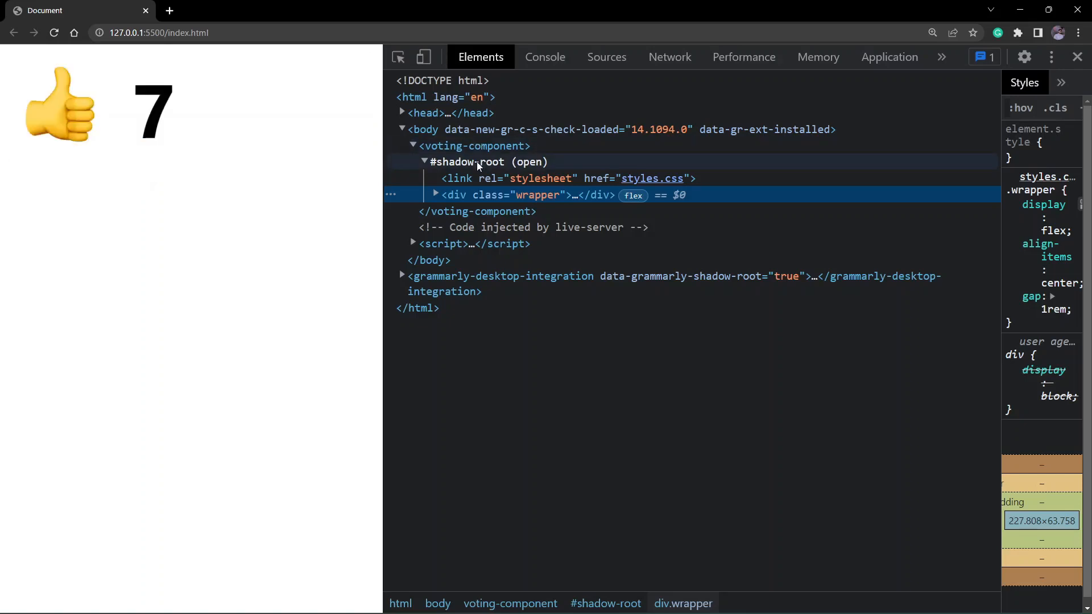
{"action": "mouse_move", "coordinate": [535, 167]}
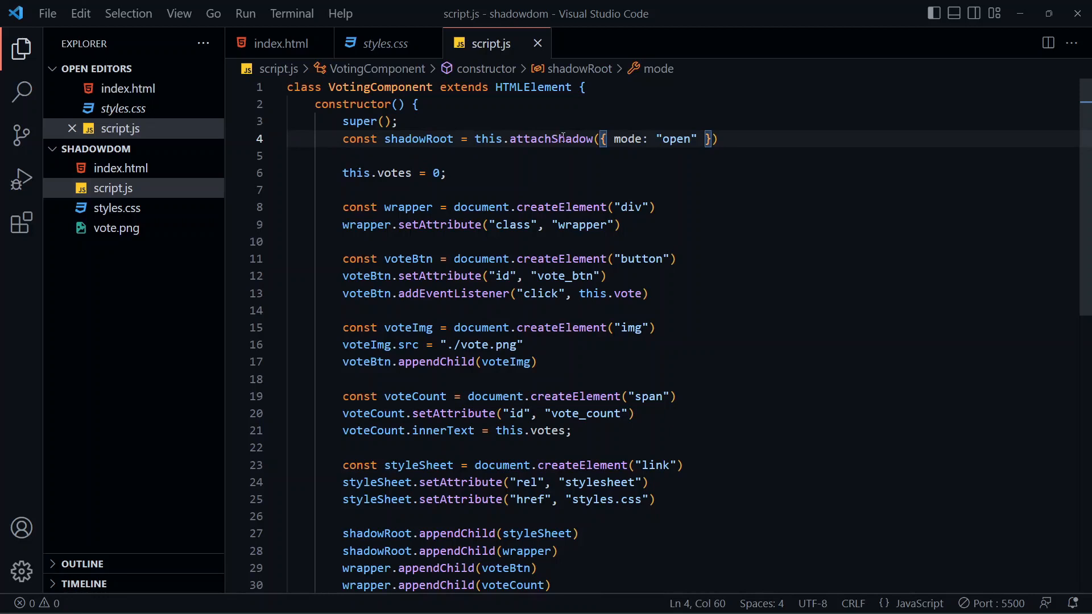
Step: Replace the attachShadow mode value "open" with "closed" in script.js
{"action": "double_click", "coordinate": [550, 139]}
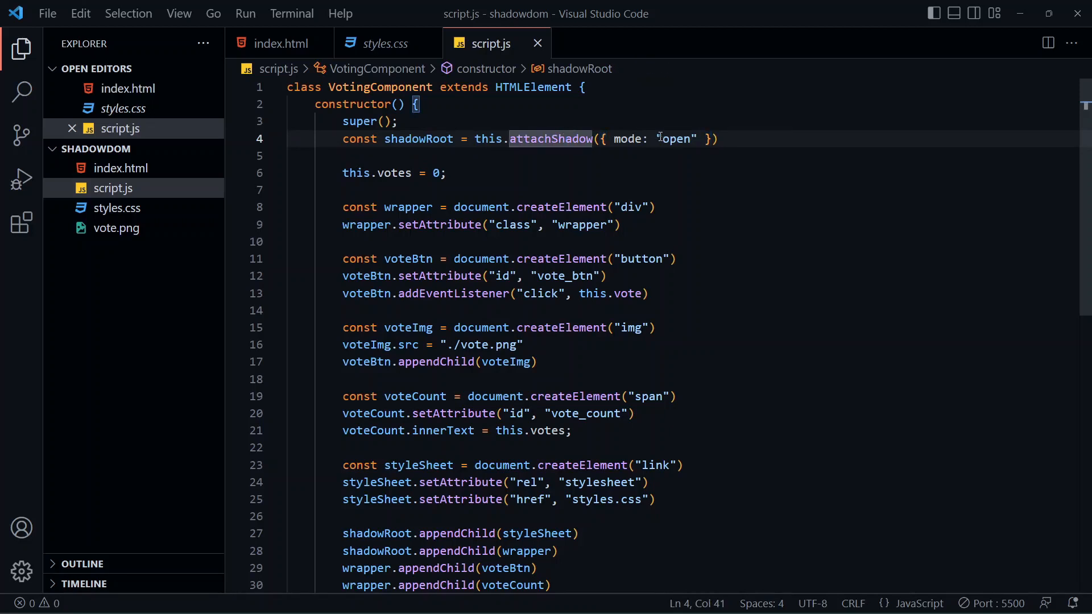
{"action": "type", "text": "clos"}
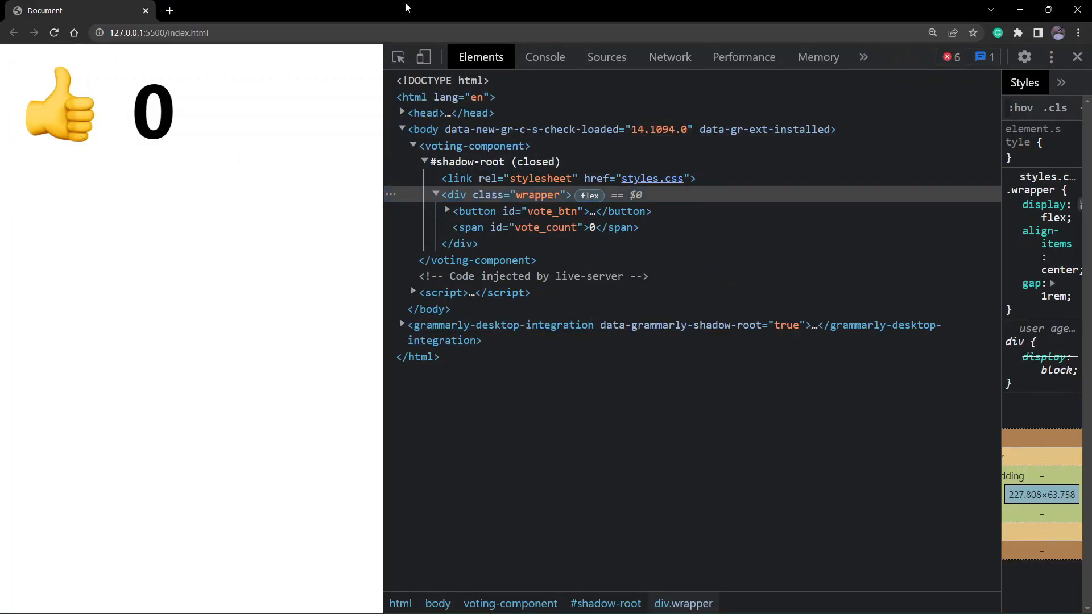
Step: Show the Console's Uncaught TypeError about reading getElementById of null and focus the console input
{"action": "left_click", "coordinate": [544, 57]}
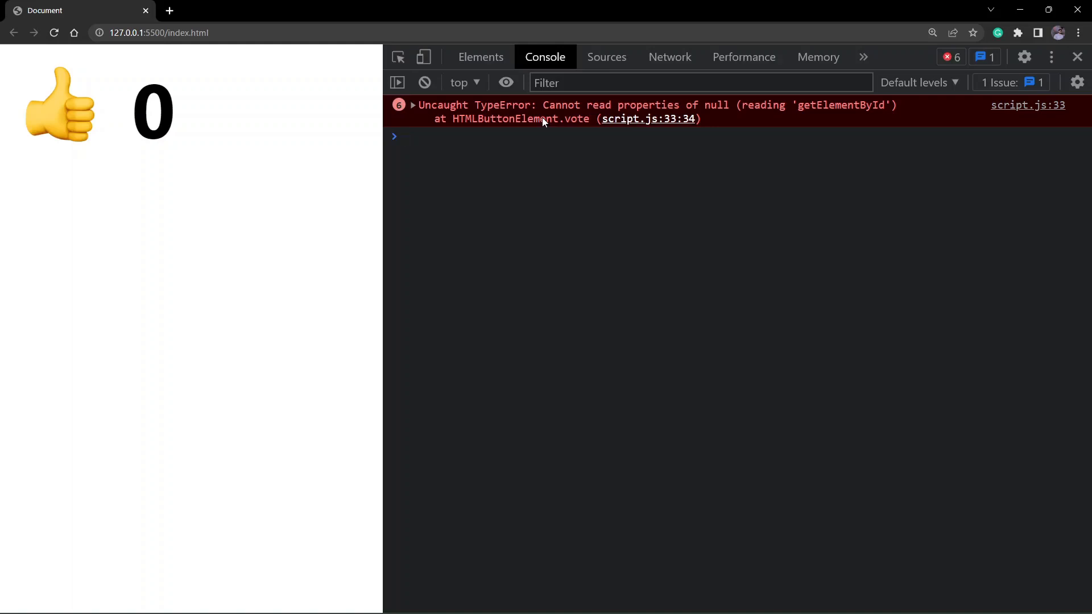
{"action": "left_click", "coordinate": [407, 136]}
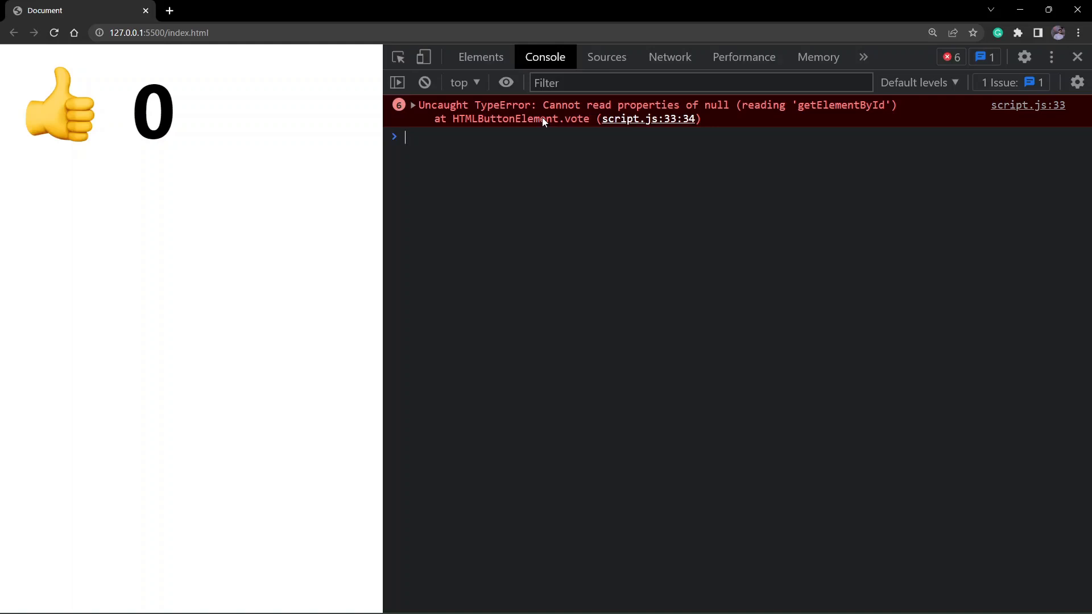